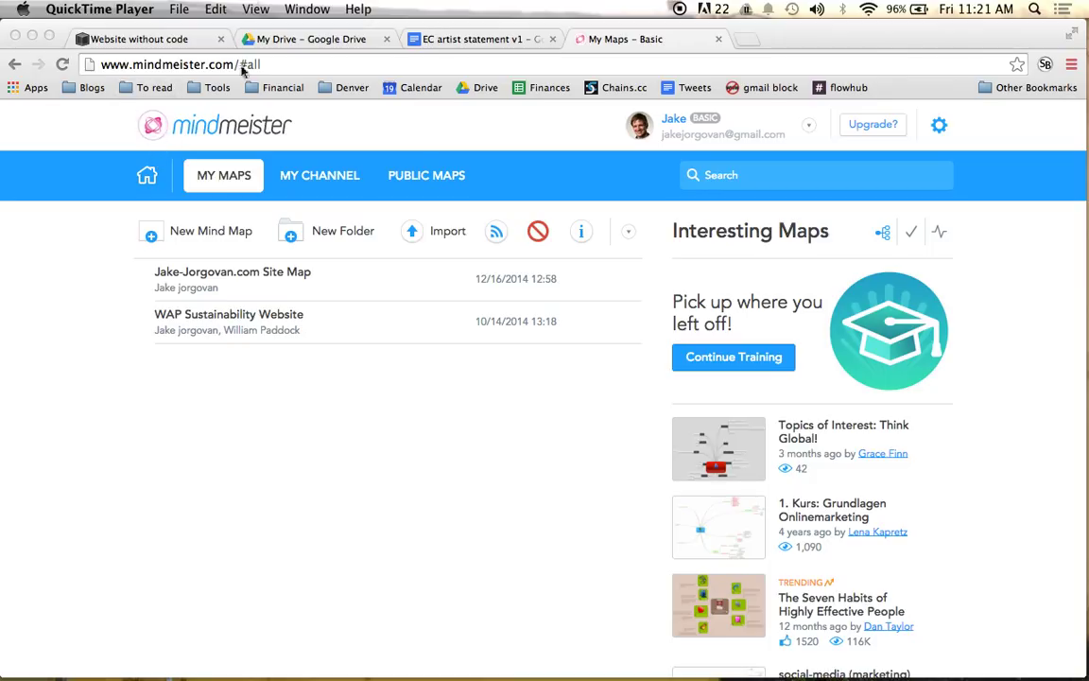
mouse_move(234, 125)
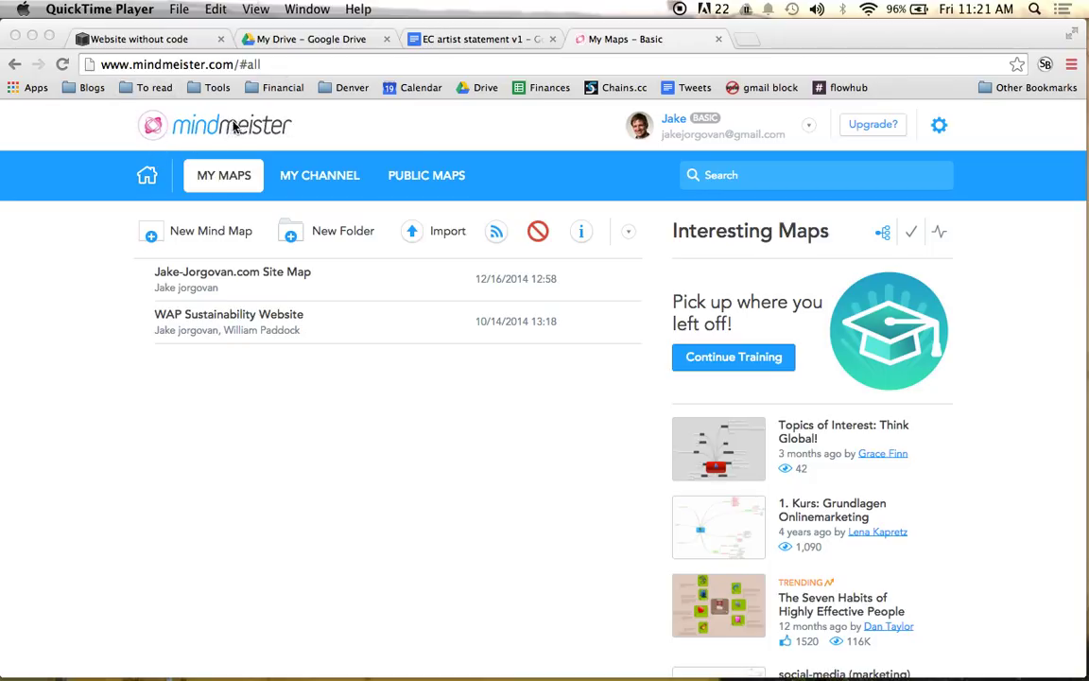
mouse_move(332, 163)
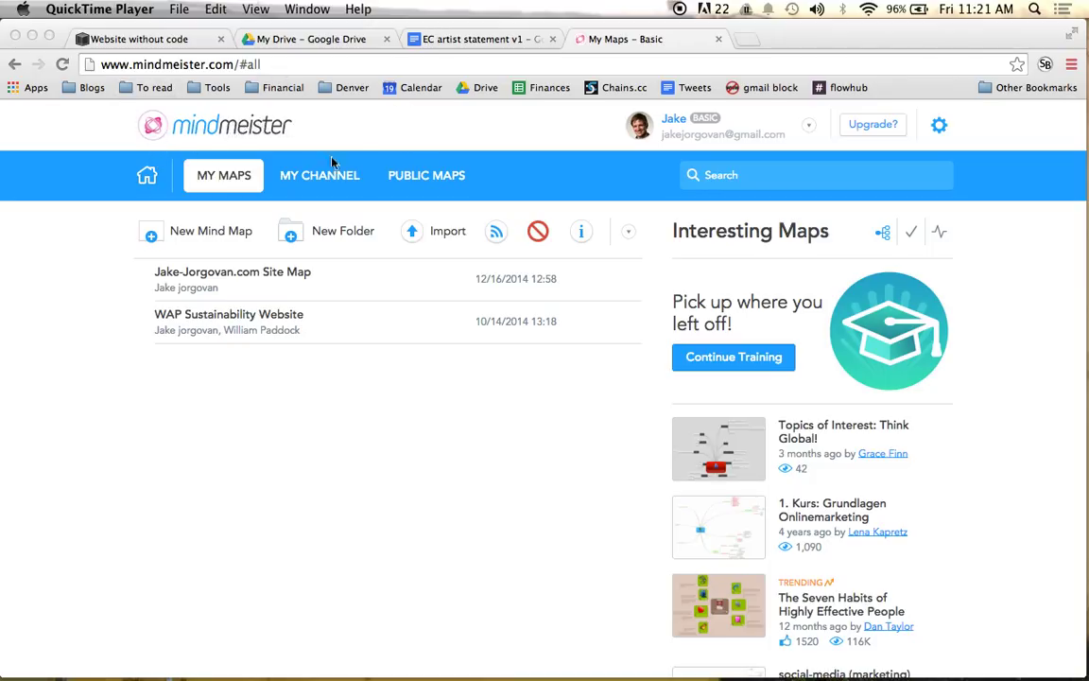
mouse_move(237, 241)
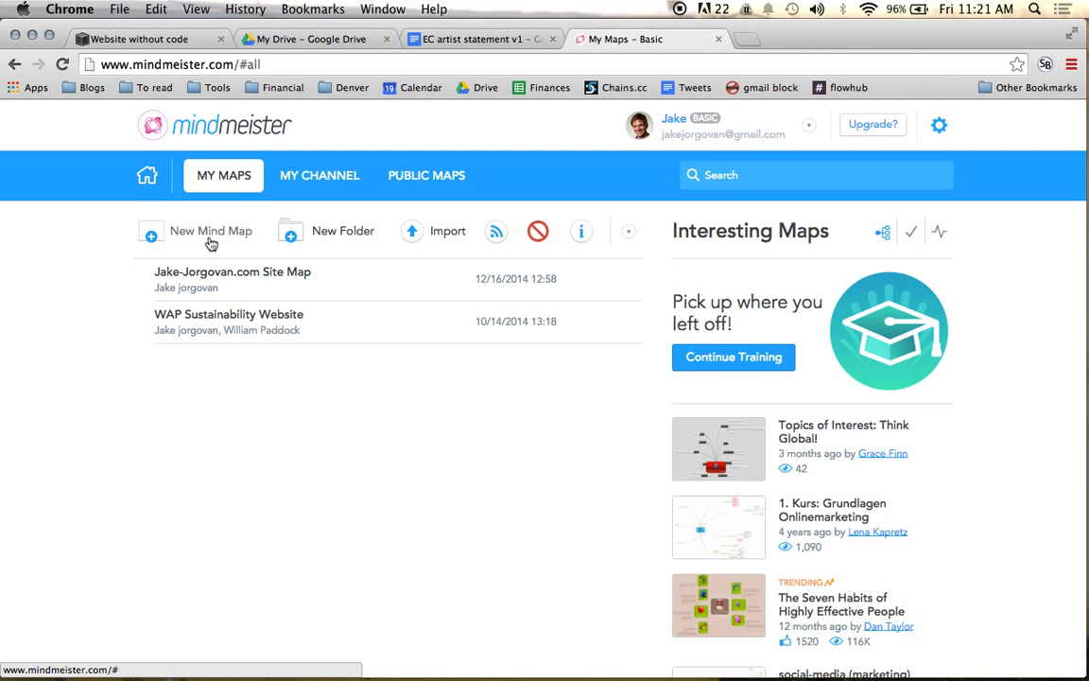
Create a new mind map from the Blank template.
left_click(211, 231)
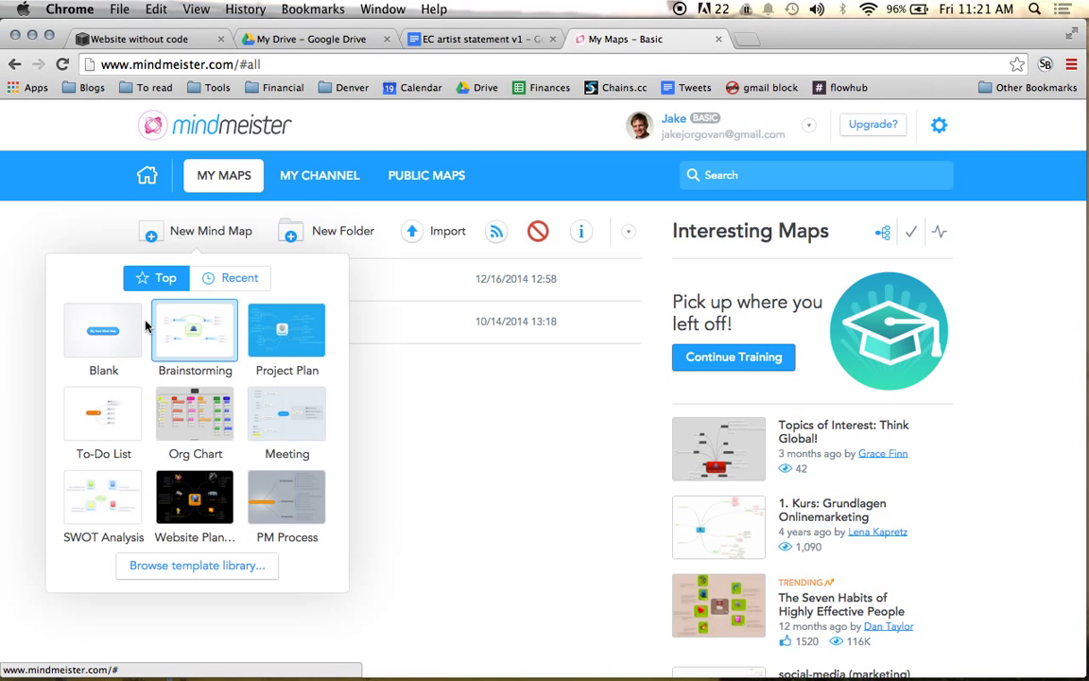
mouse_move(103, 331)
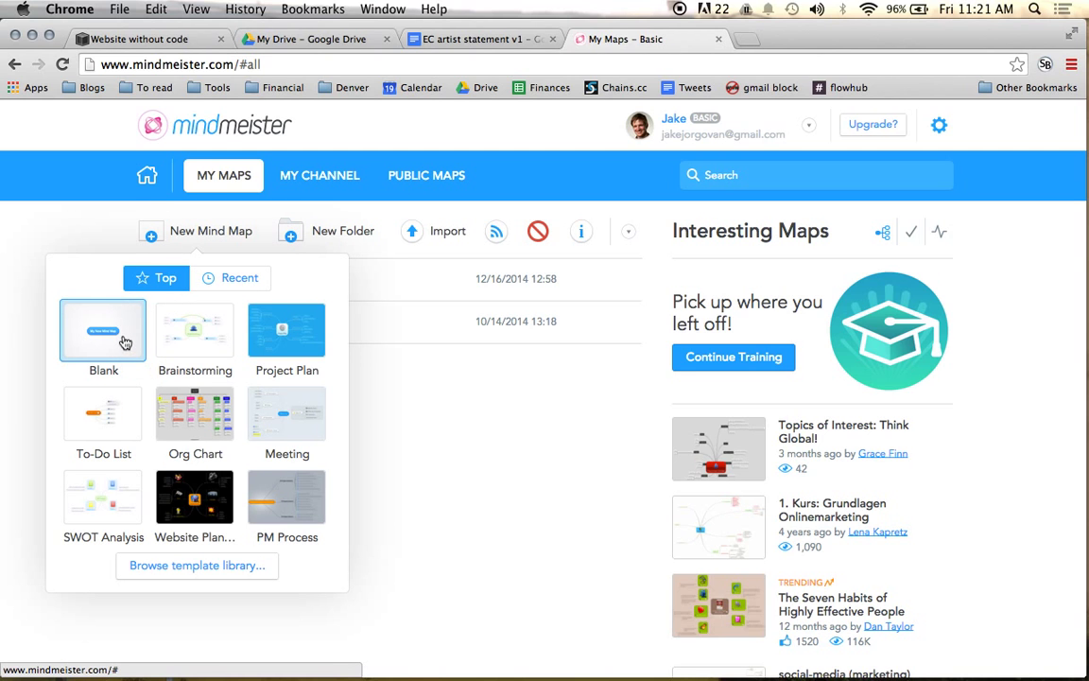
left_click(103, 330)
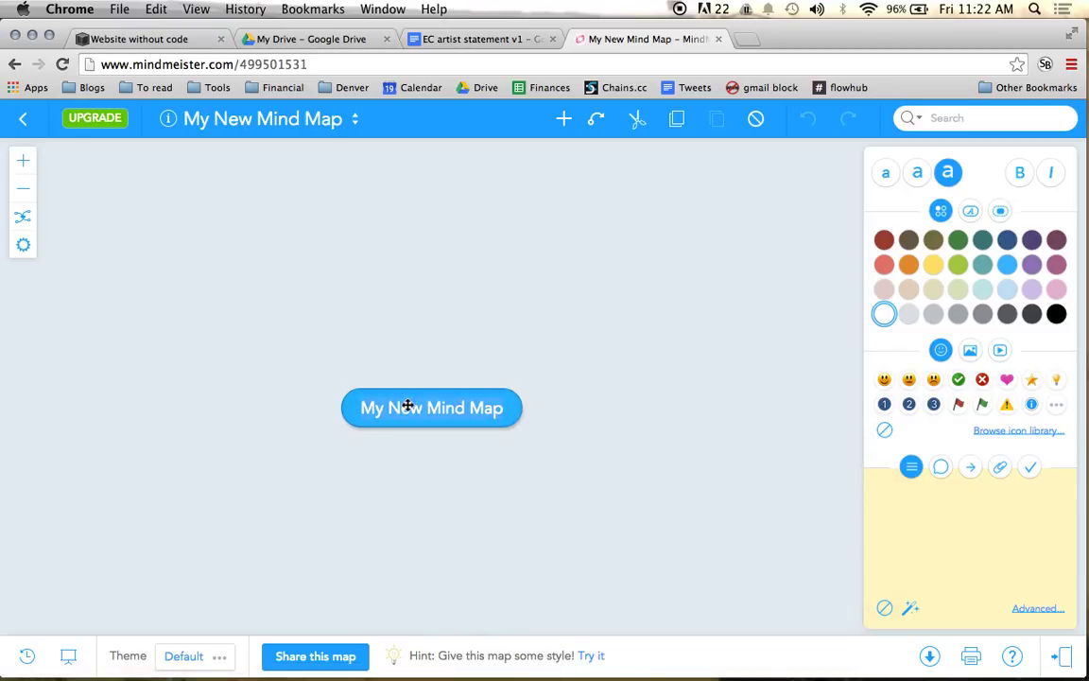
Type 'ElisabethCairnes.com' as the central topic and shift the map leftward on the canvas.
type("ElisabethCairnes")
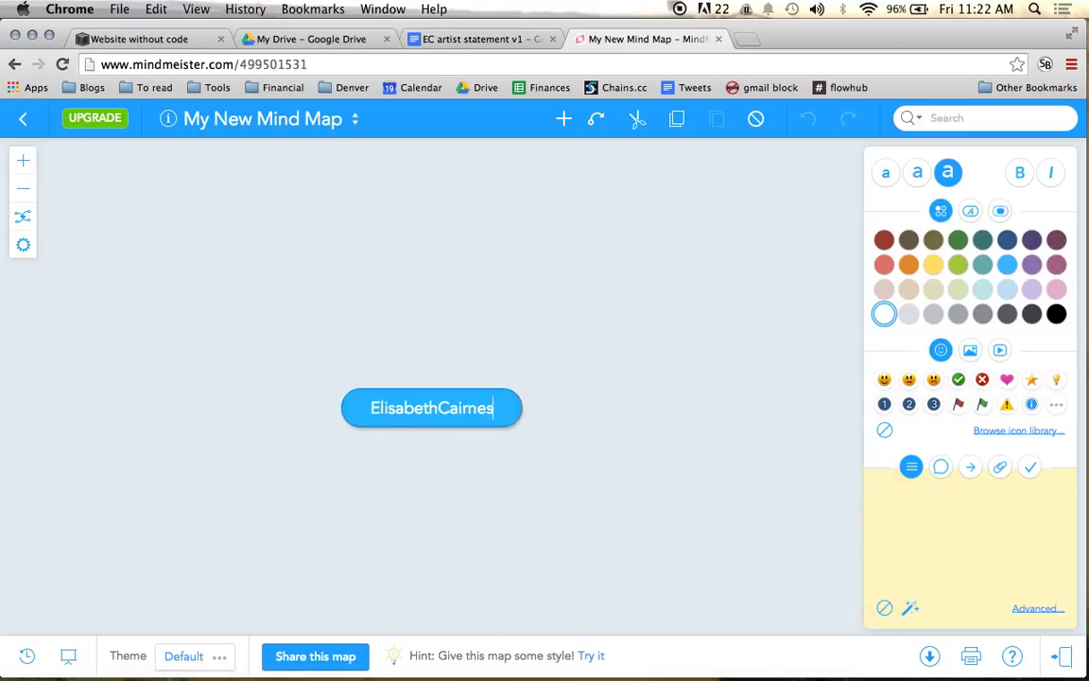
type(".com")
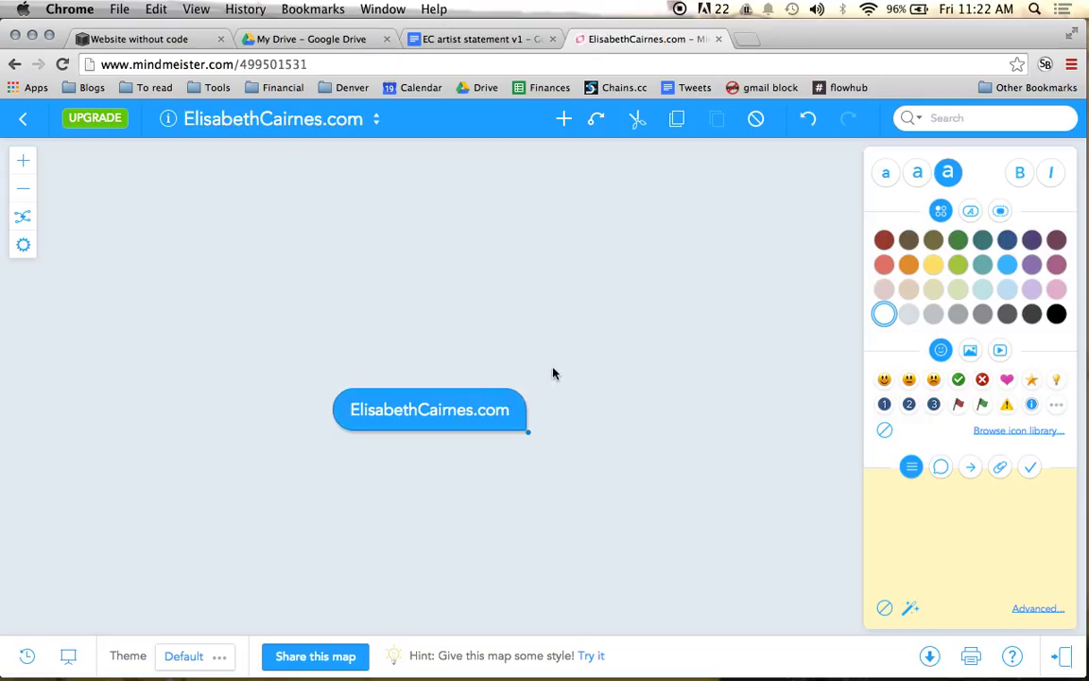
left_click_drag(431, 410, 328, 418)
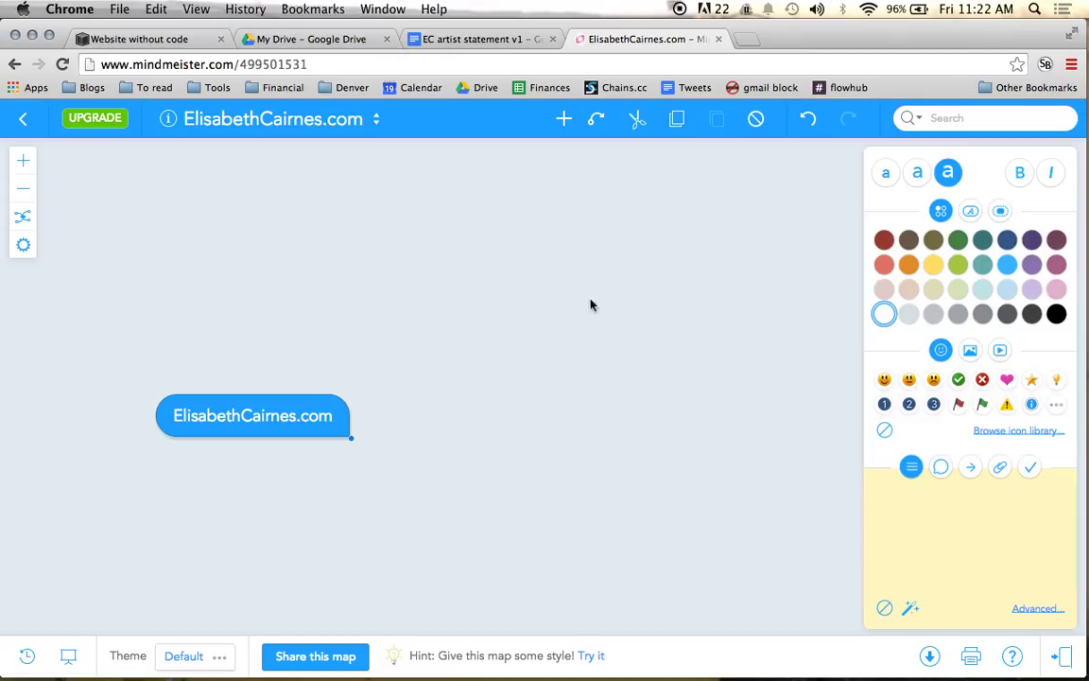
mouse_move(345, 429)
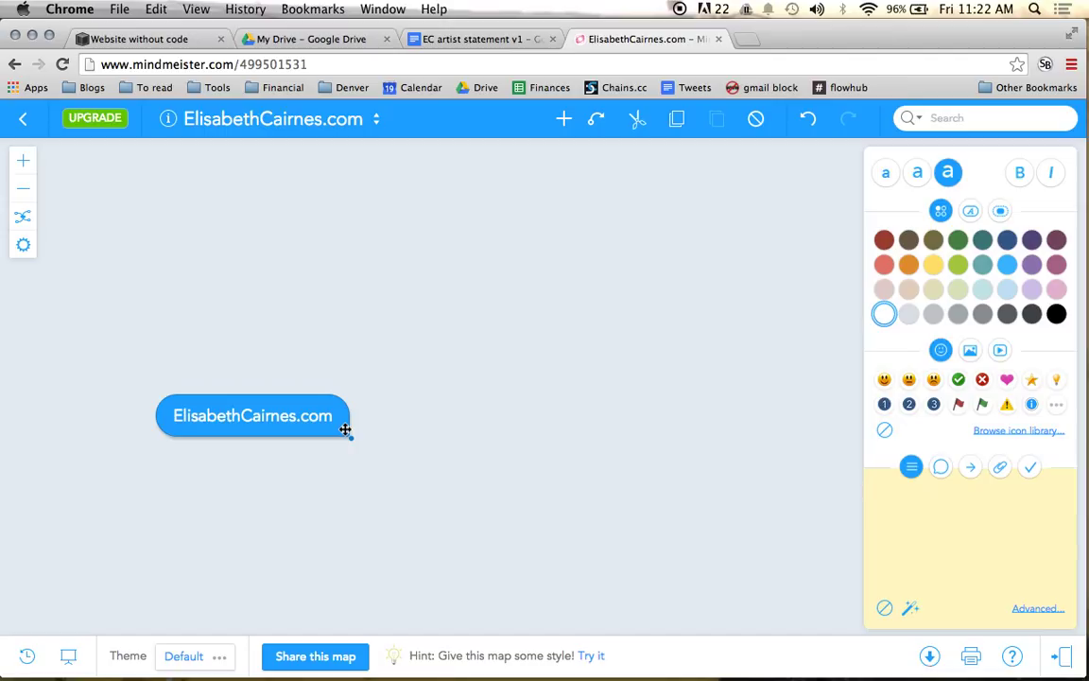
mouse_move(406, 397)
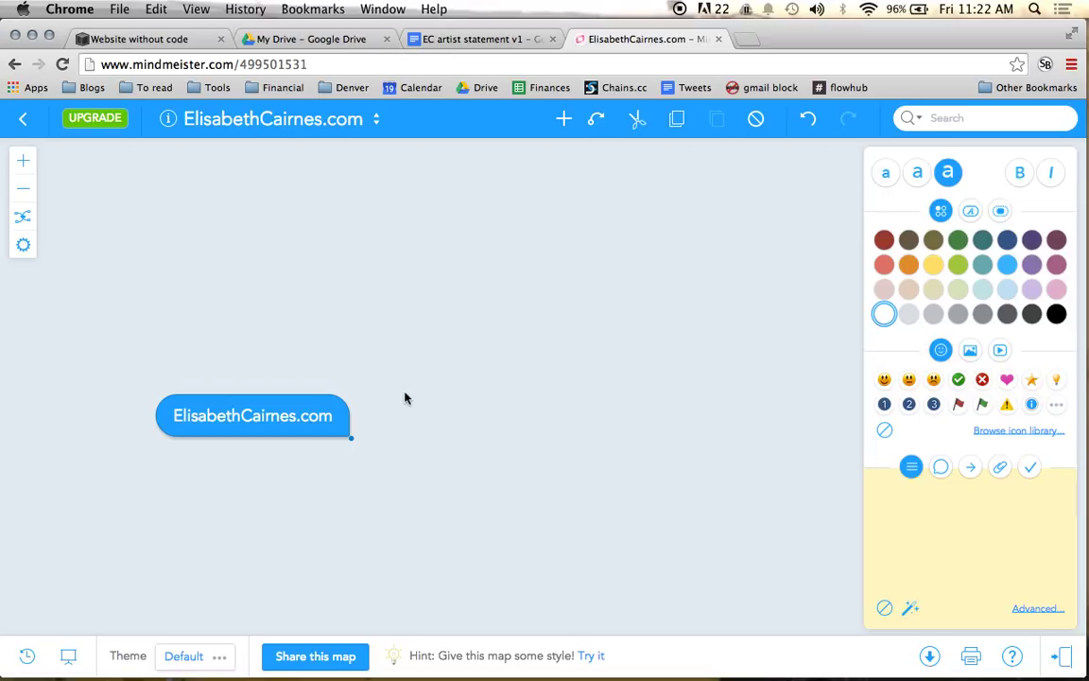
mouse_move(369, 404)
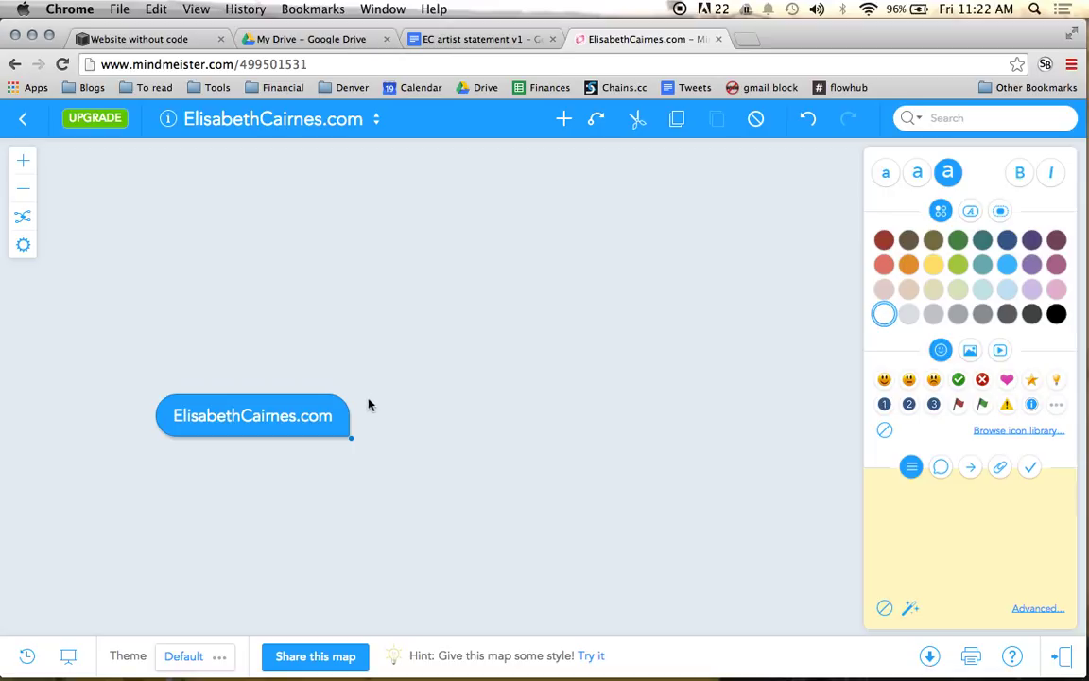
left_click_drag(252, 415, 202, 400)
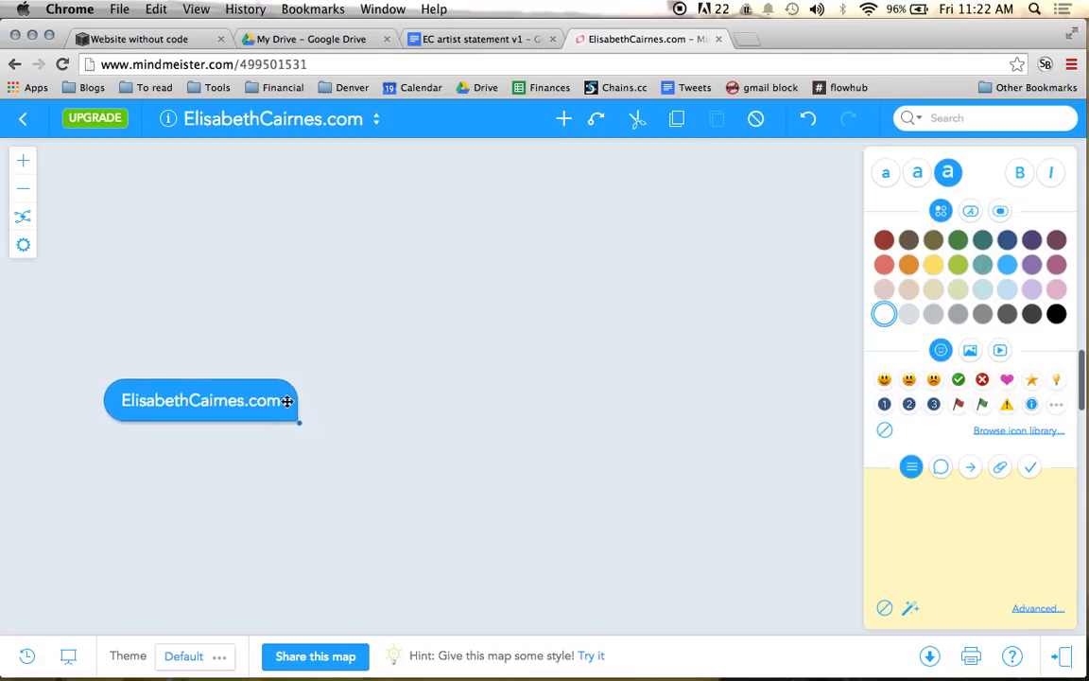
mouse_move(307, 401)
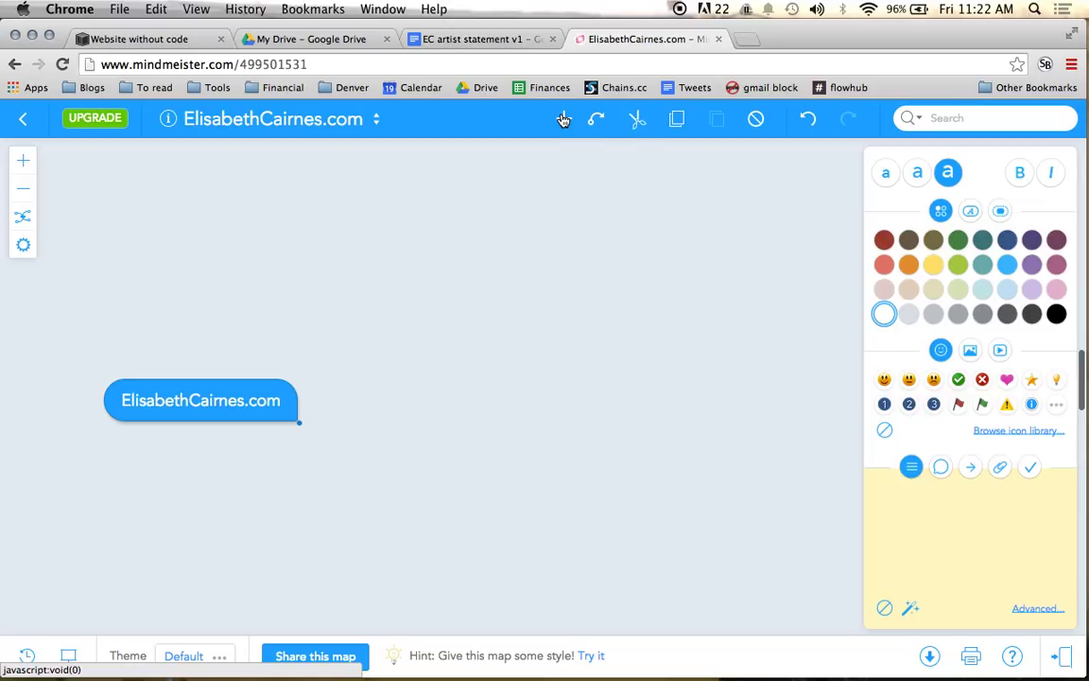
Add Home Page, About Page, Photos Page and Contact Page as subtopics of the central topic.
left_click(564, 120)
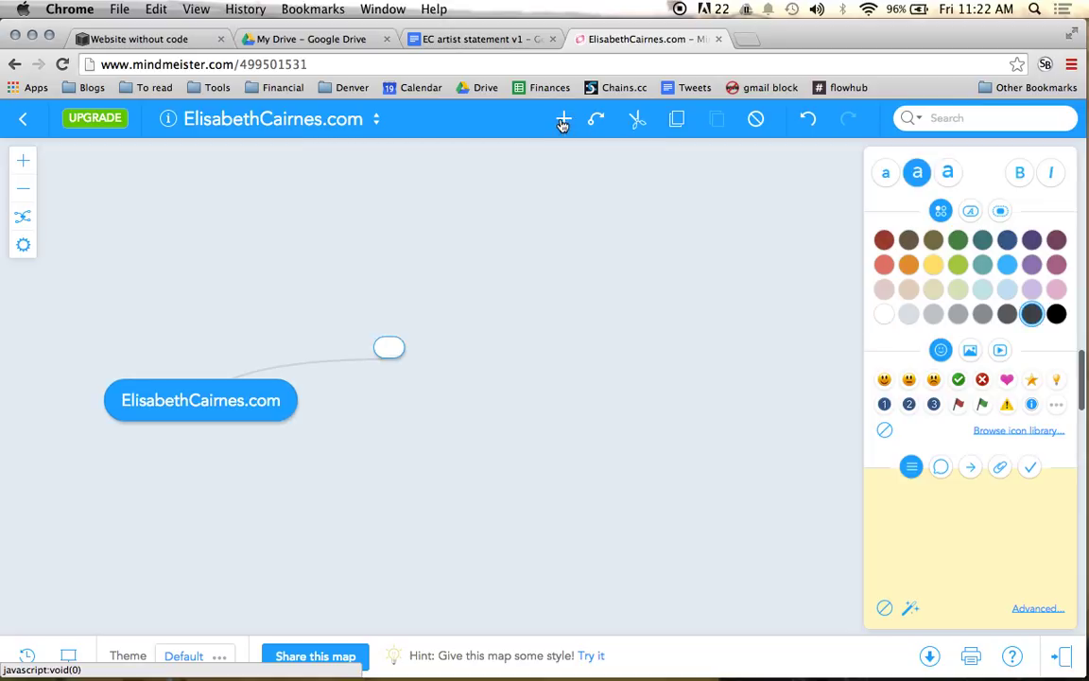
type("Home P")
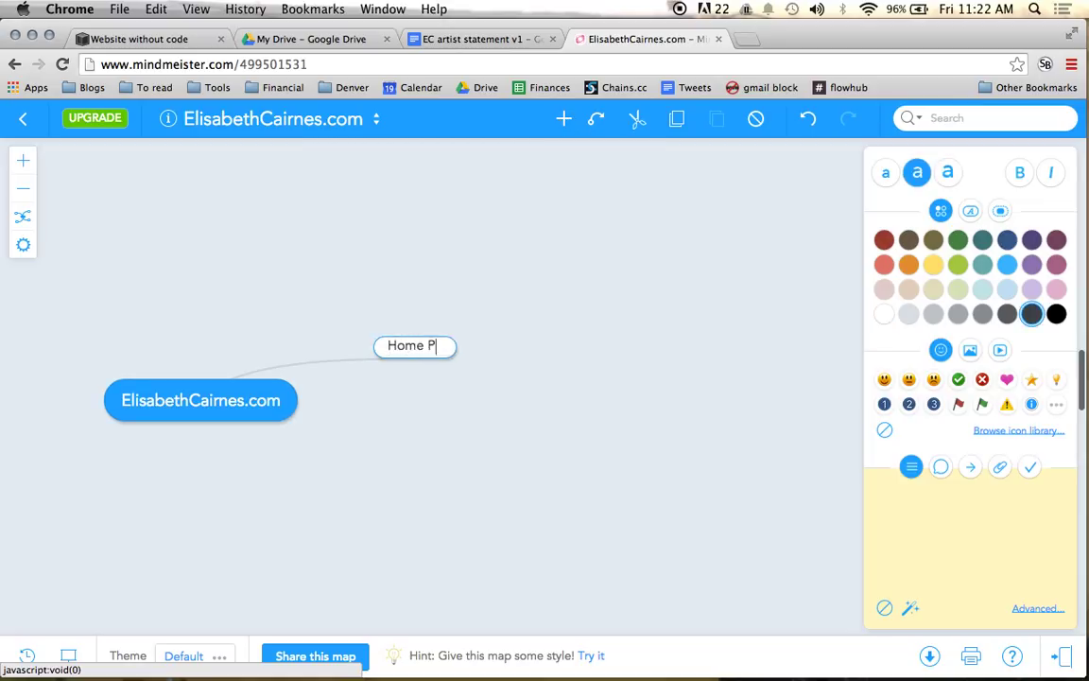
type("age")
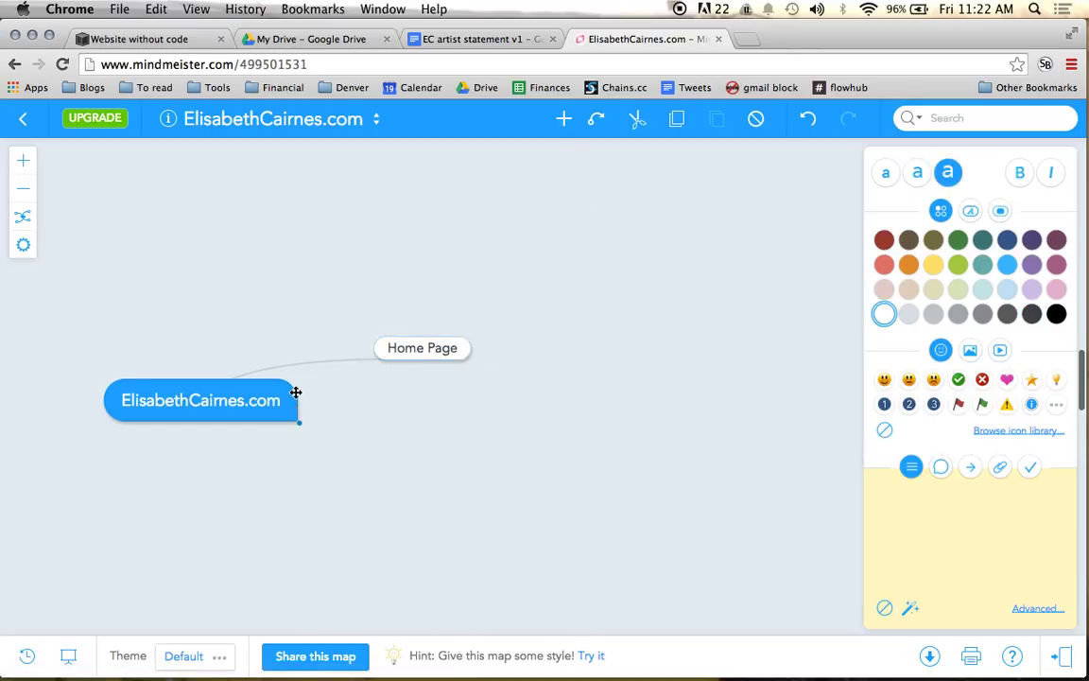
mouse_move(564, 118)
type("About Pag")
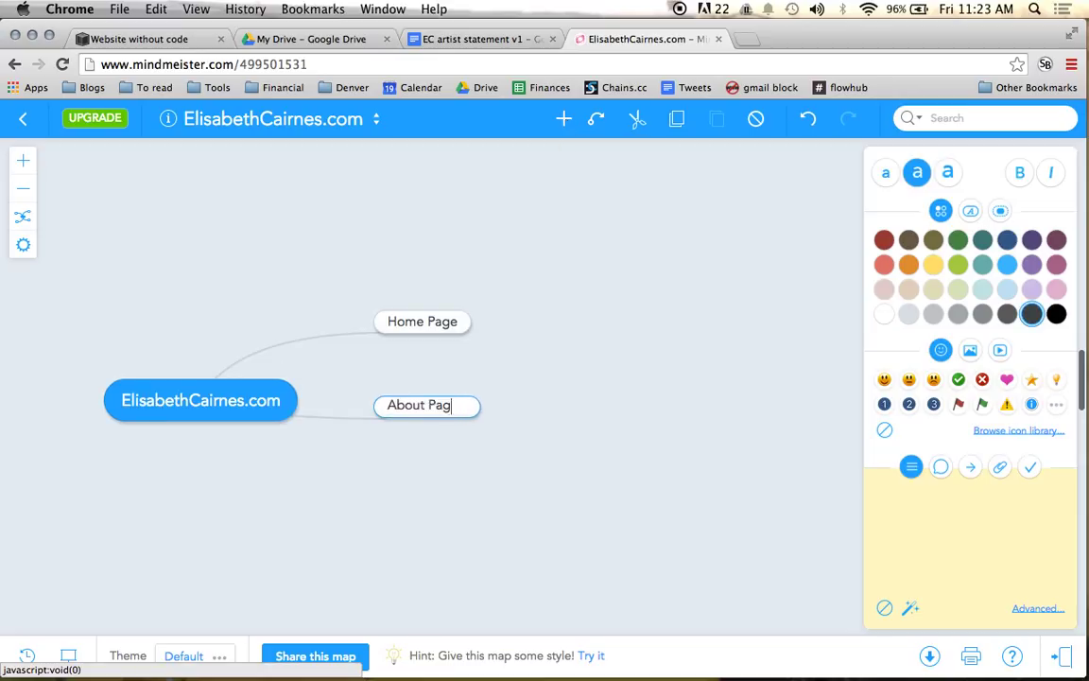
type("e")
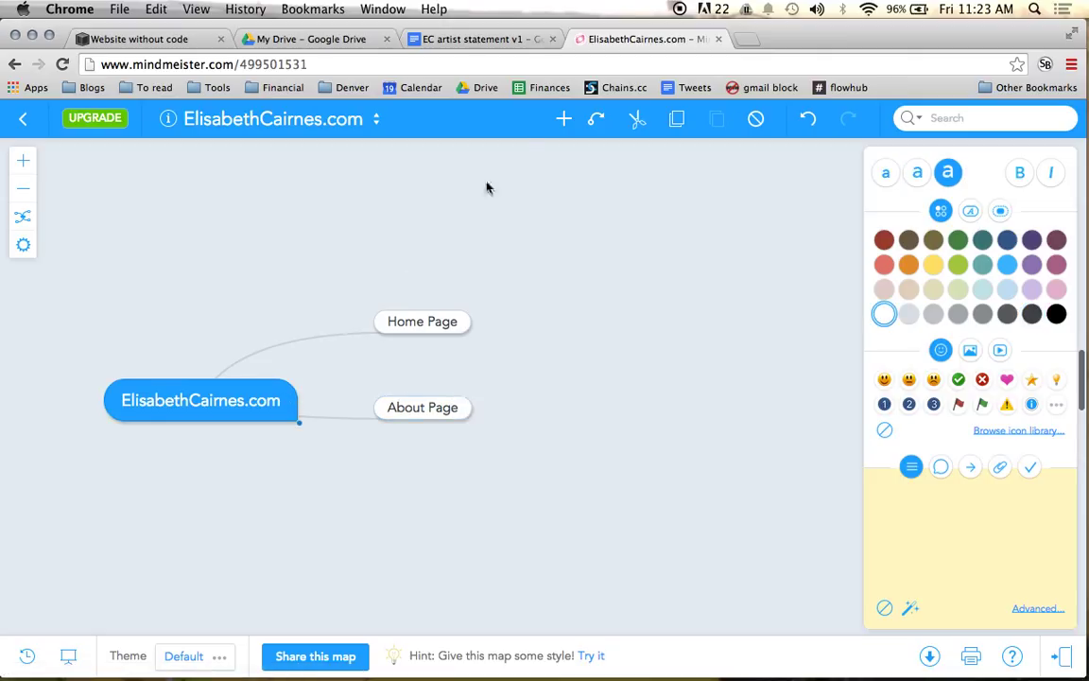
type("C")
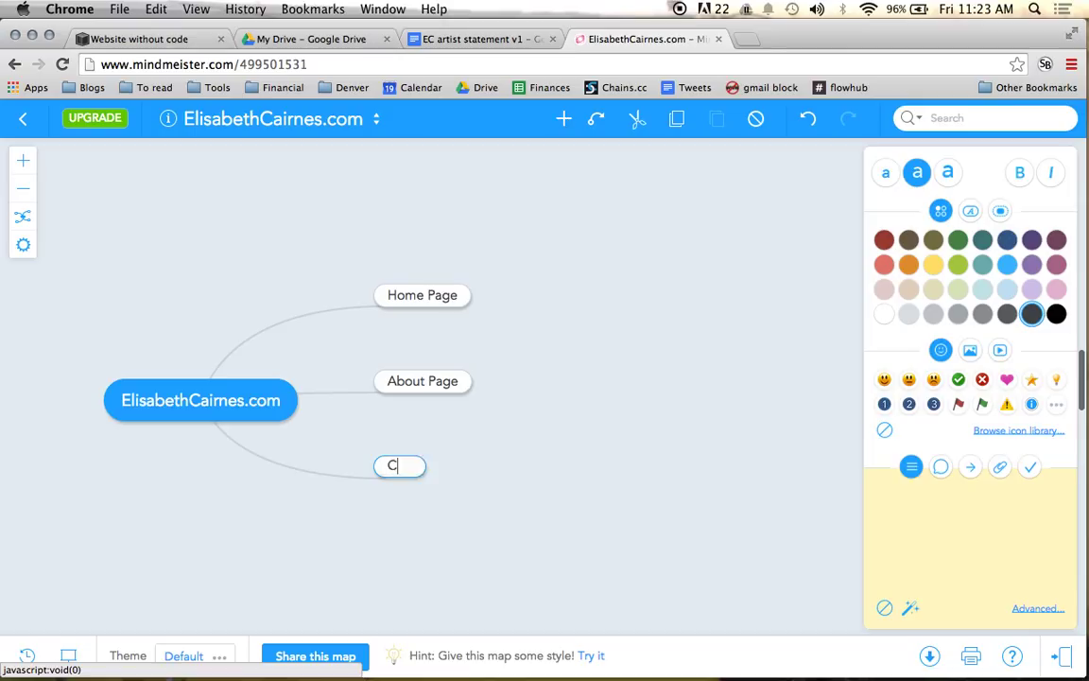
type("ontact Page")
type("Photos Page")
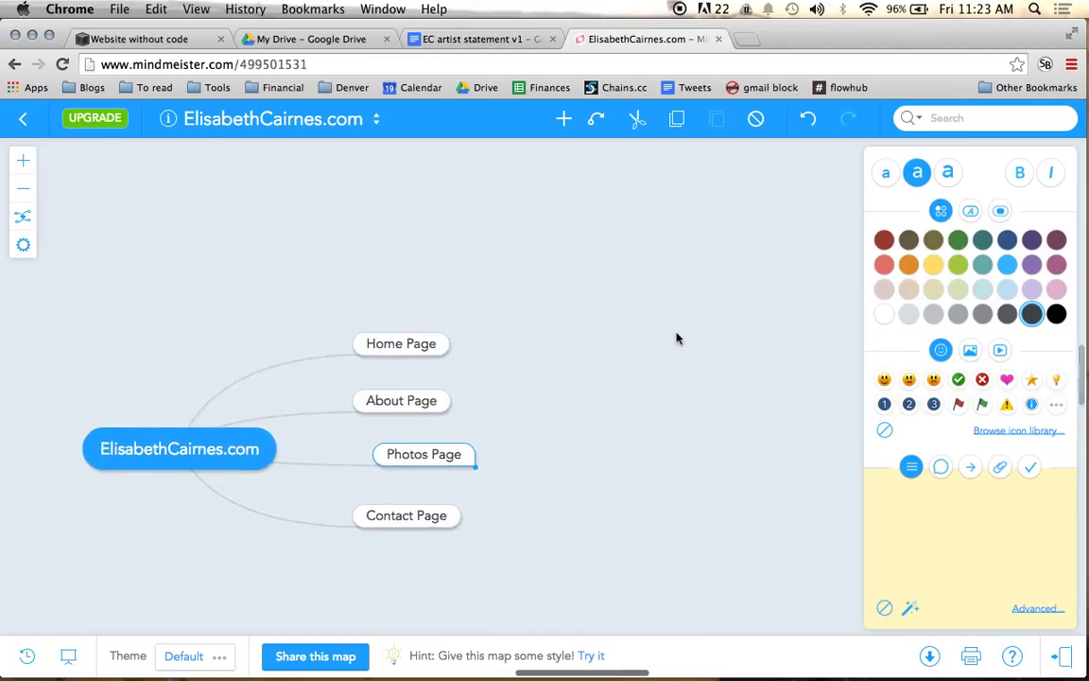
mouse_move(544, 387)
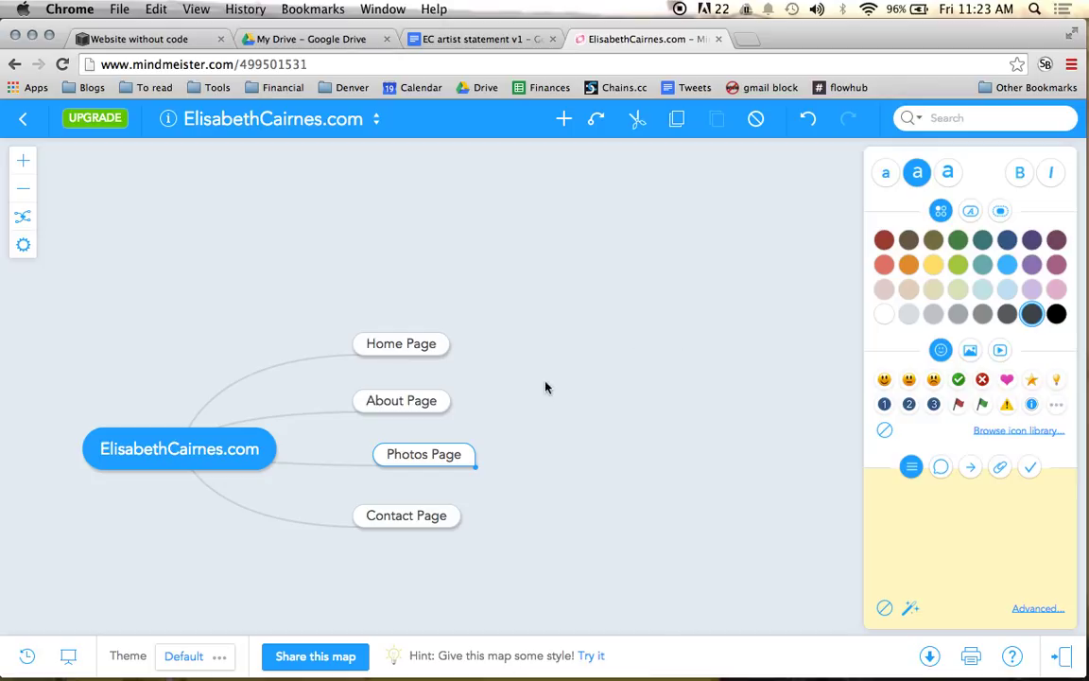
mouse_move(481, 348)
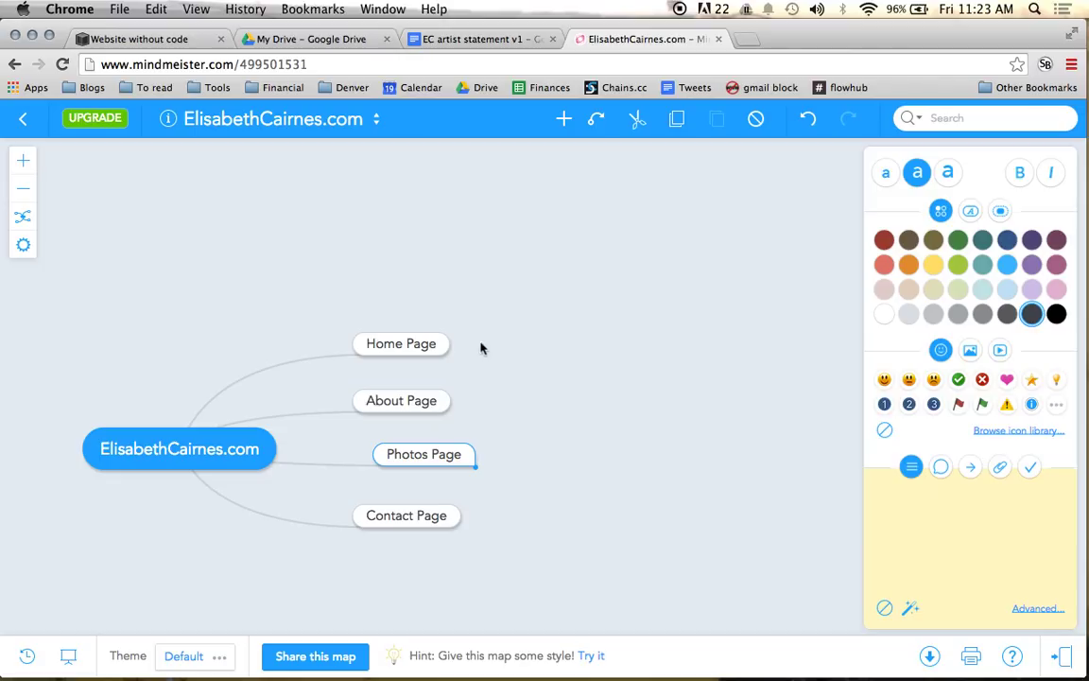
mouse_move(447, 343)
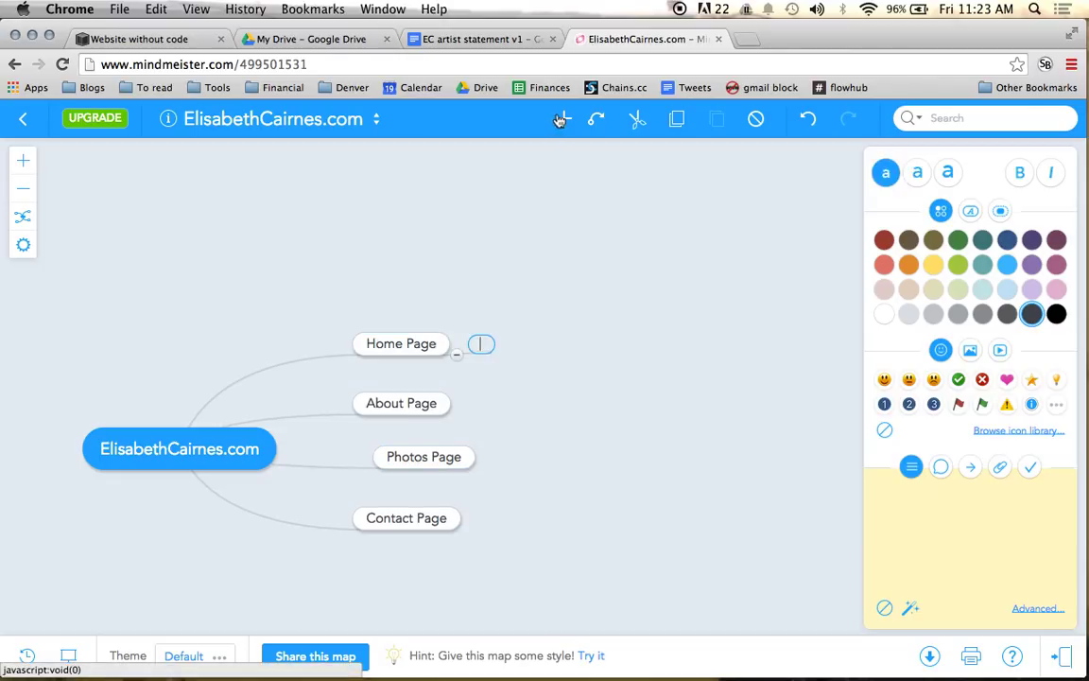
Add Home Page's purpose and 'What do I want someone to do on this page?' questions, answering purpose with grabbing attention.
type("What is hte")
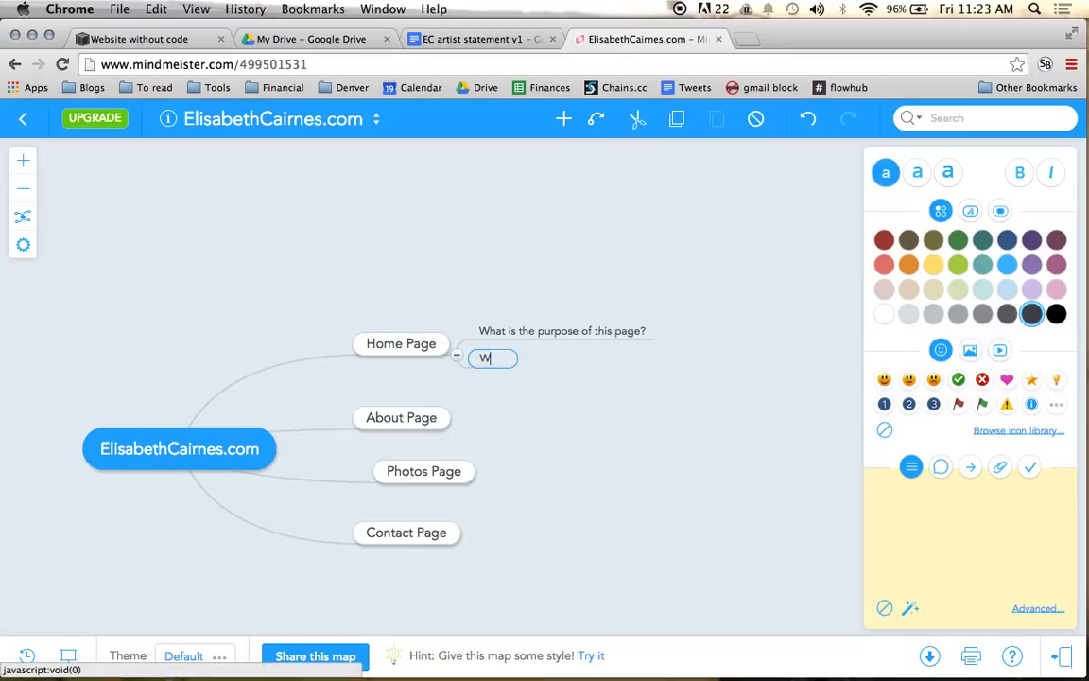
type("hat do I want someone t")
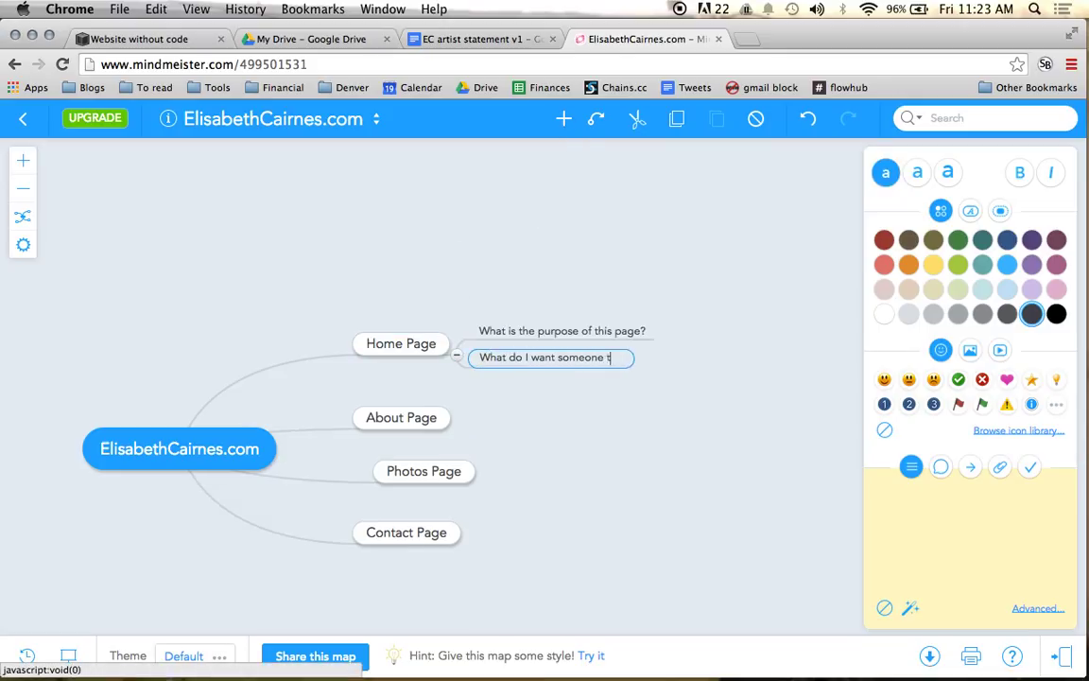
type("to do on")
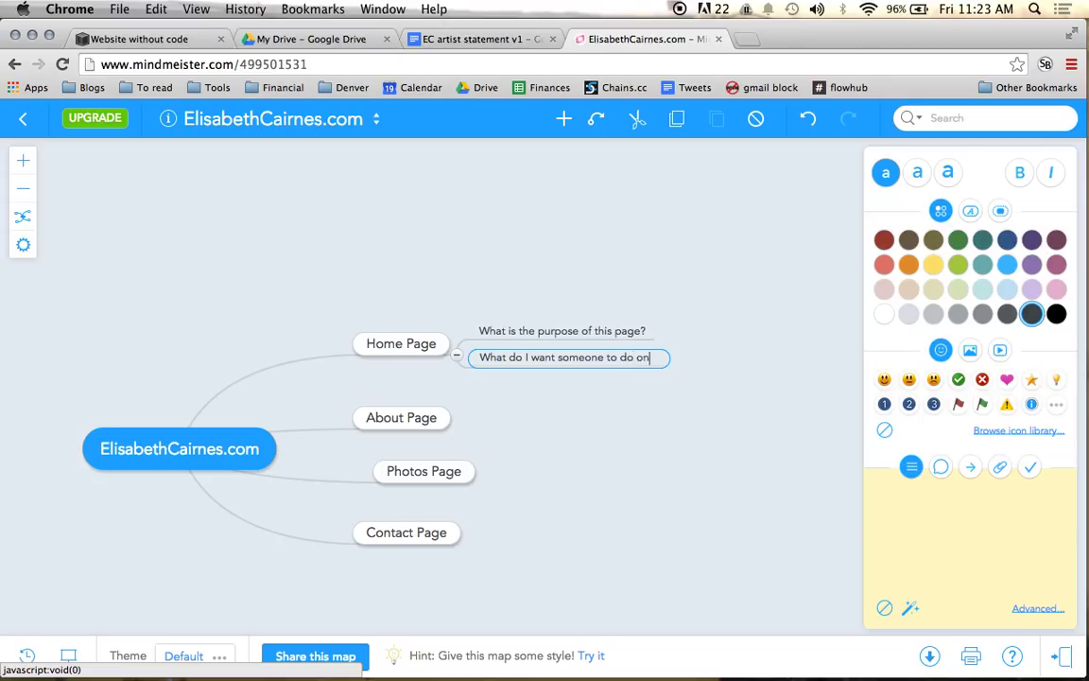
type("this page?")
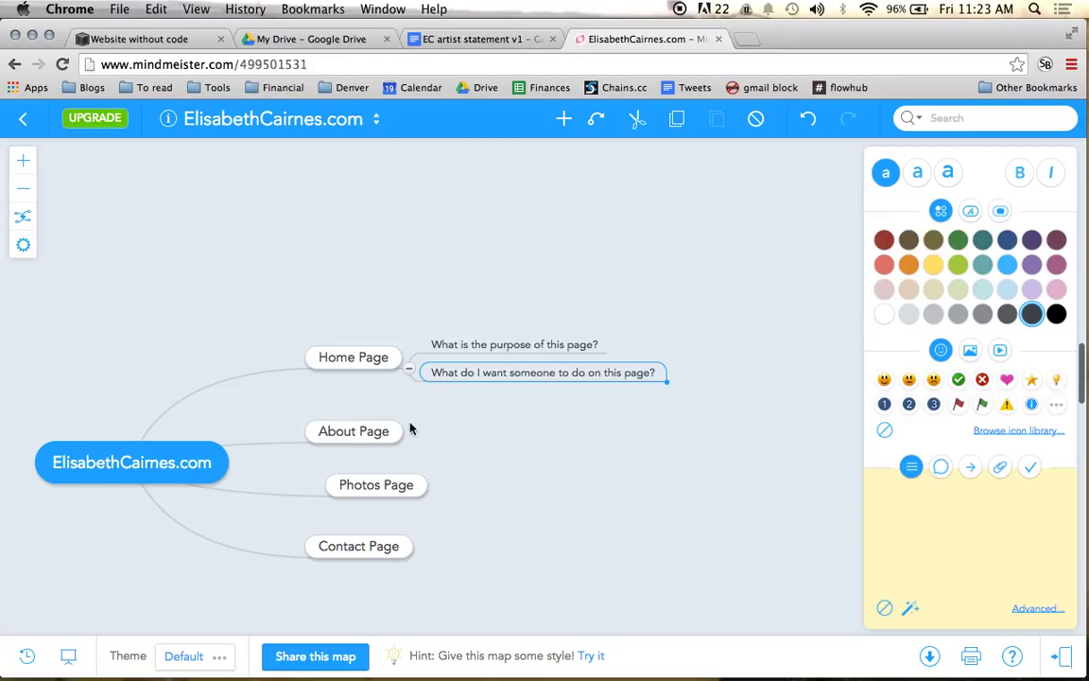
mouse_move(401, 430)
type("To grab a")
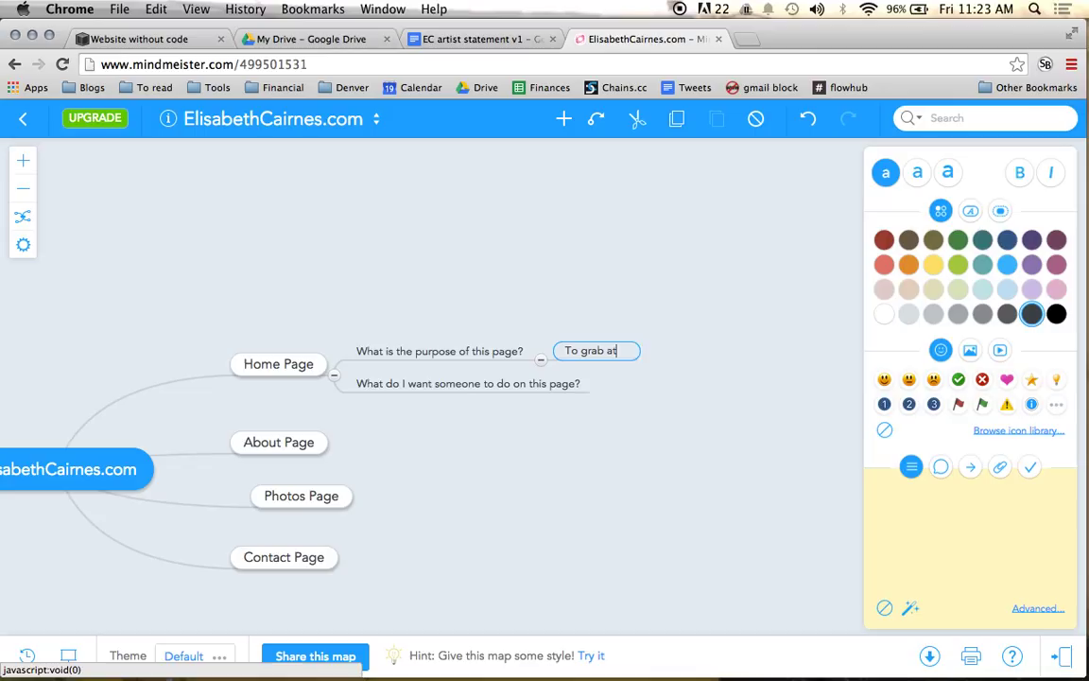
type("tention and have someone click to a further page")
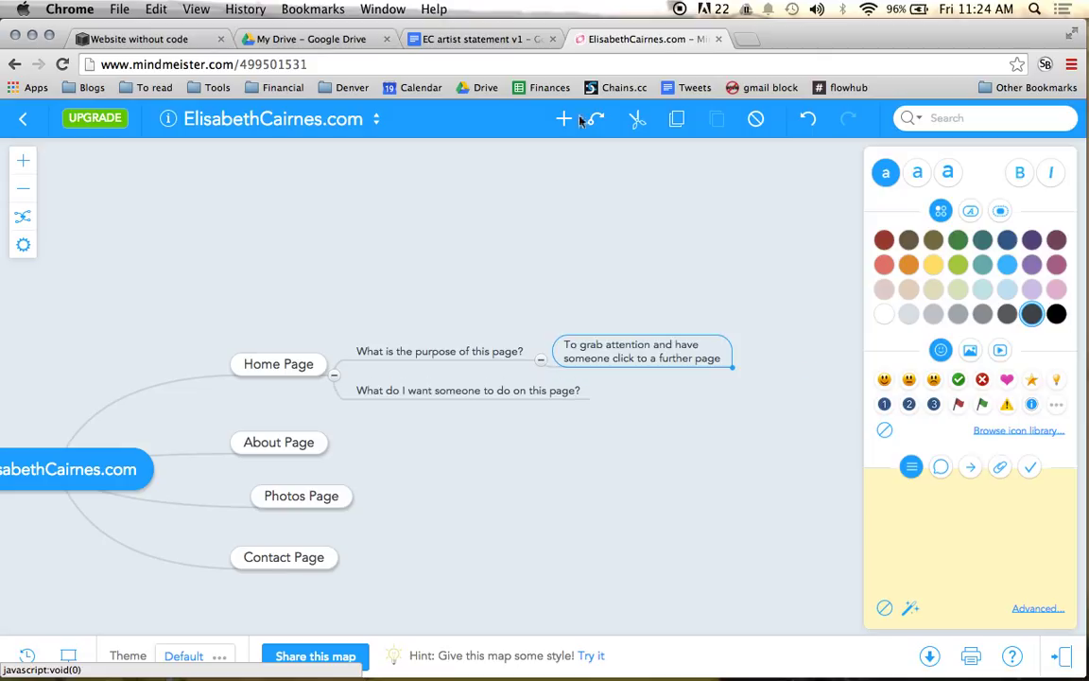
mouse_move(592, 301)
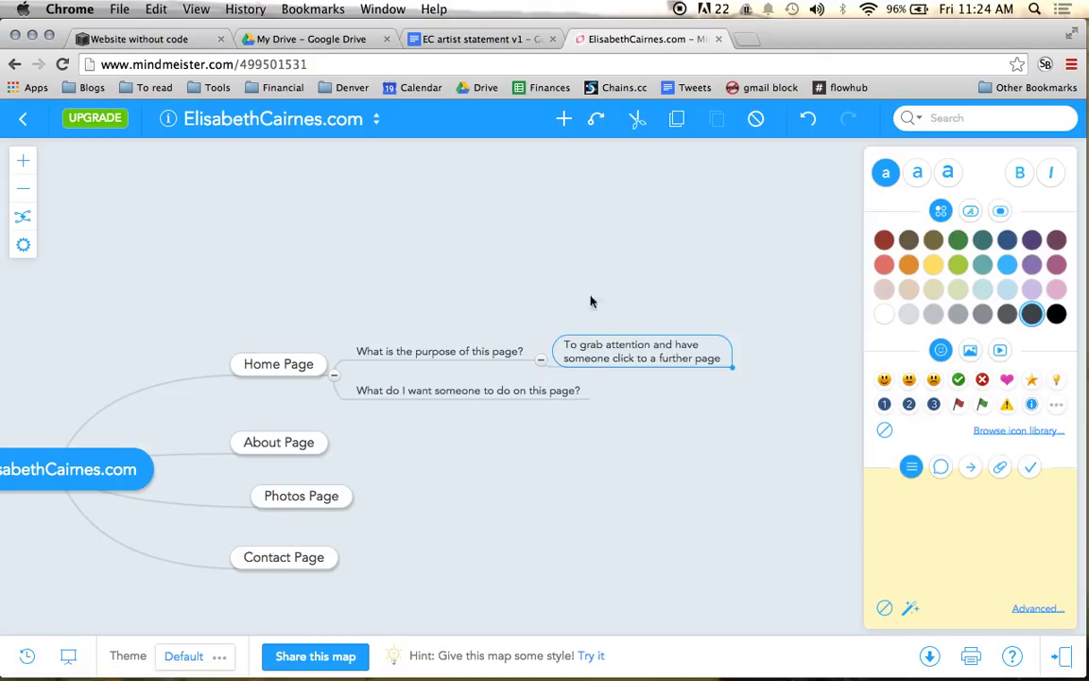
Answer the Home Page action question with 'Click to look at the photos'.
left_click(467, 390)
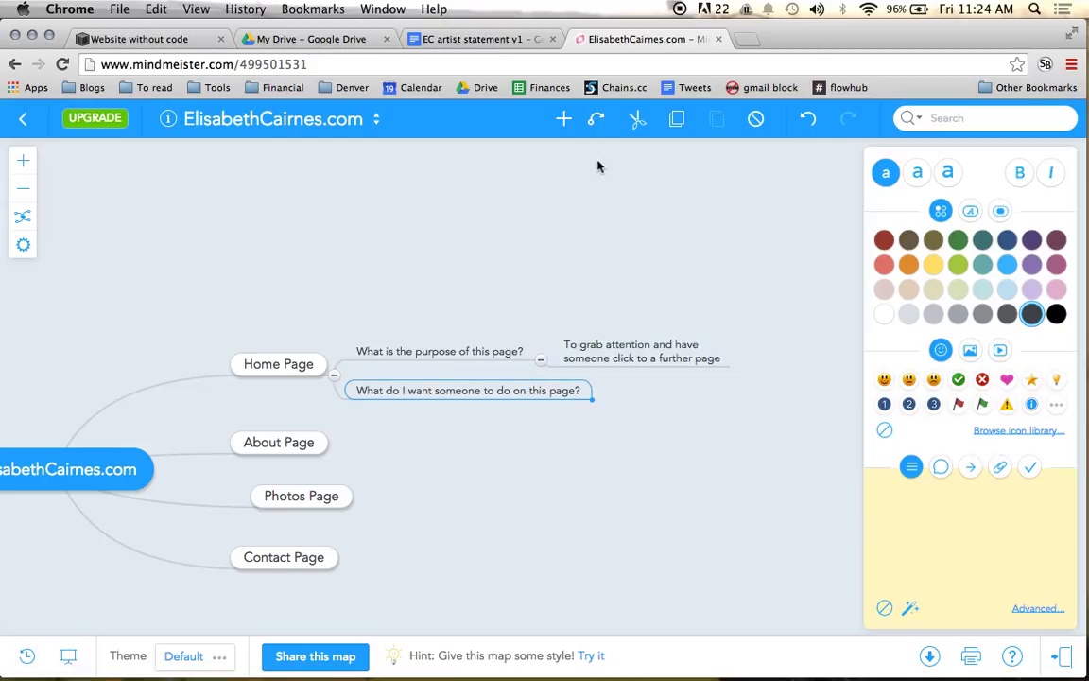
left_click(564, 119)
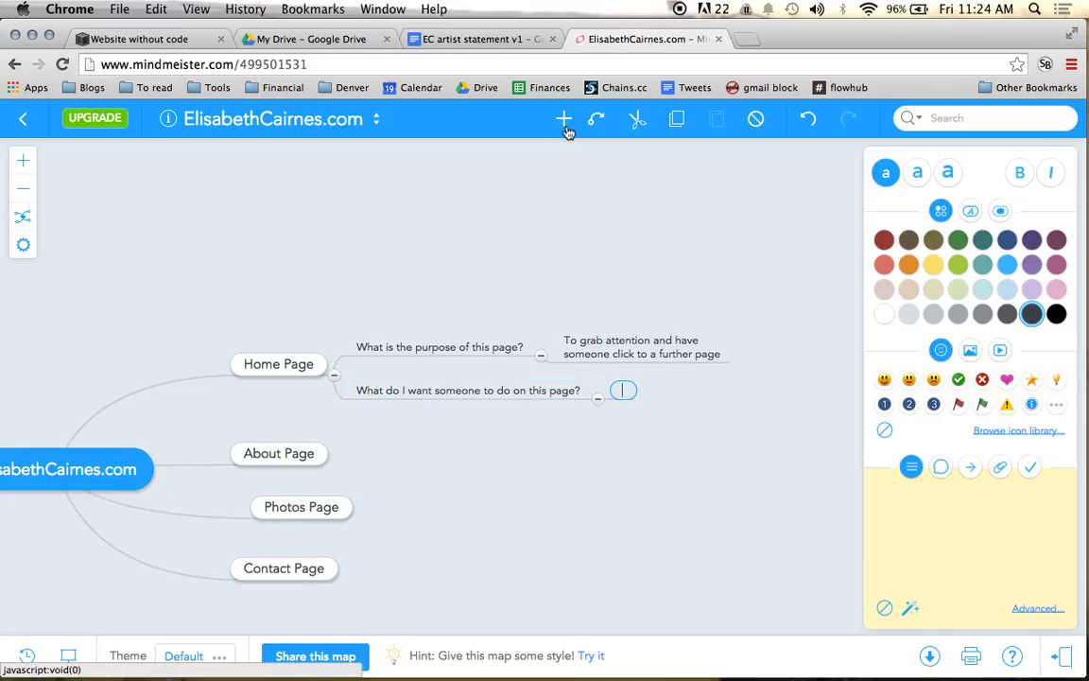
type("Click")
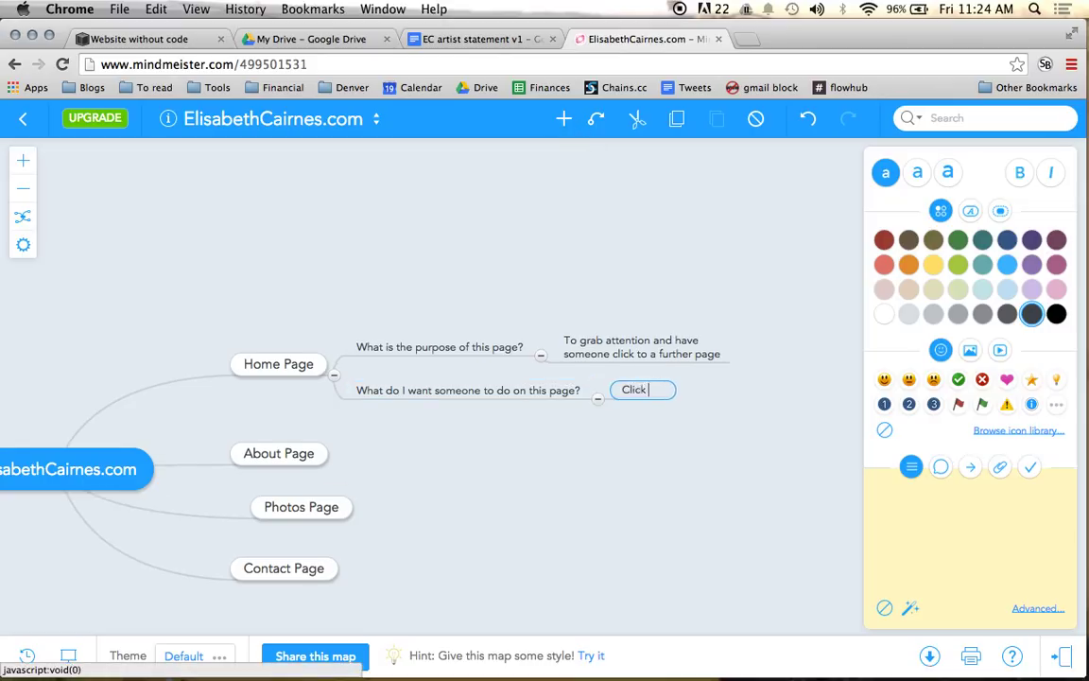
type("to look at")
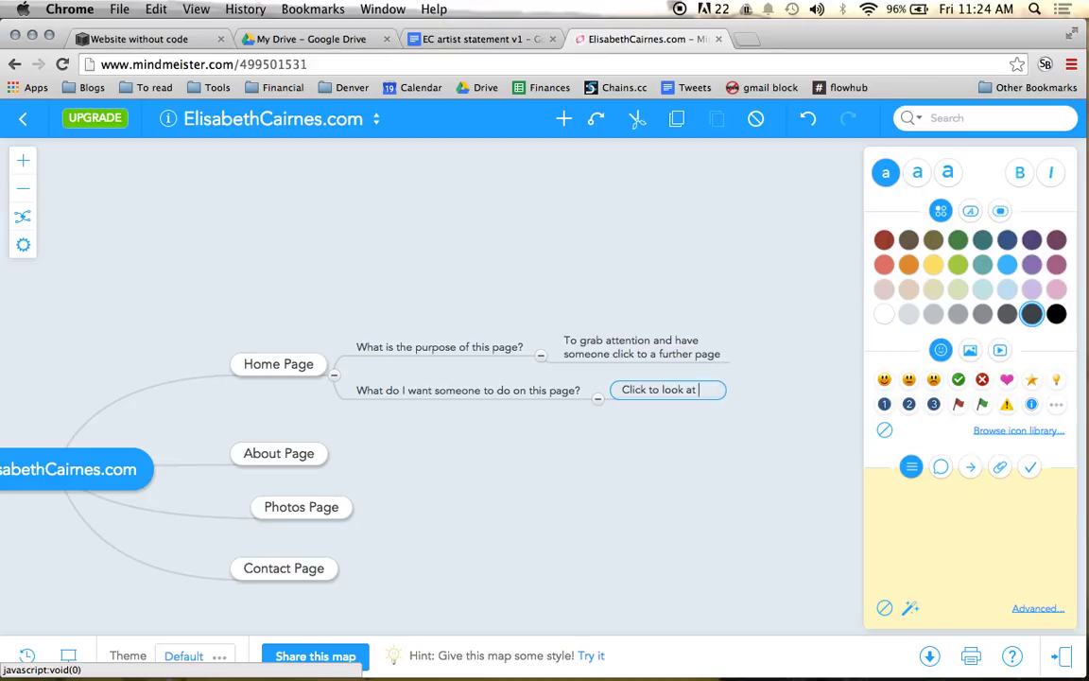
type("the photos")
type("Purpose")
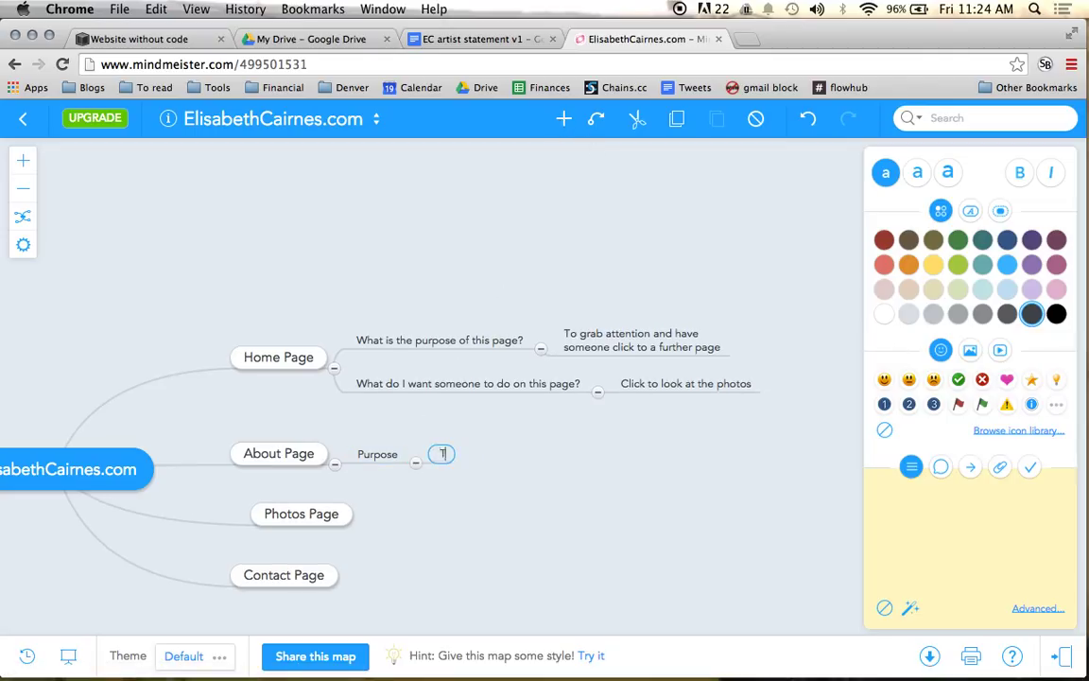
Answer About Page's Purpose with 'To give the viewer information about Elisabeth'.
type("To give the iv")
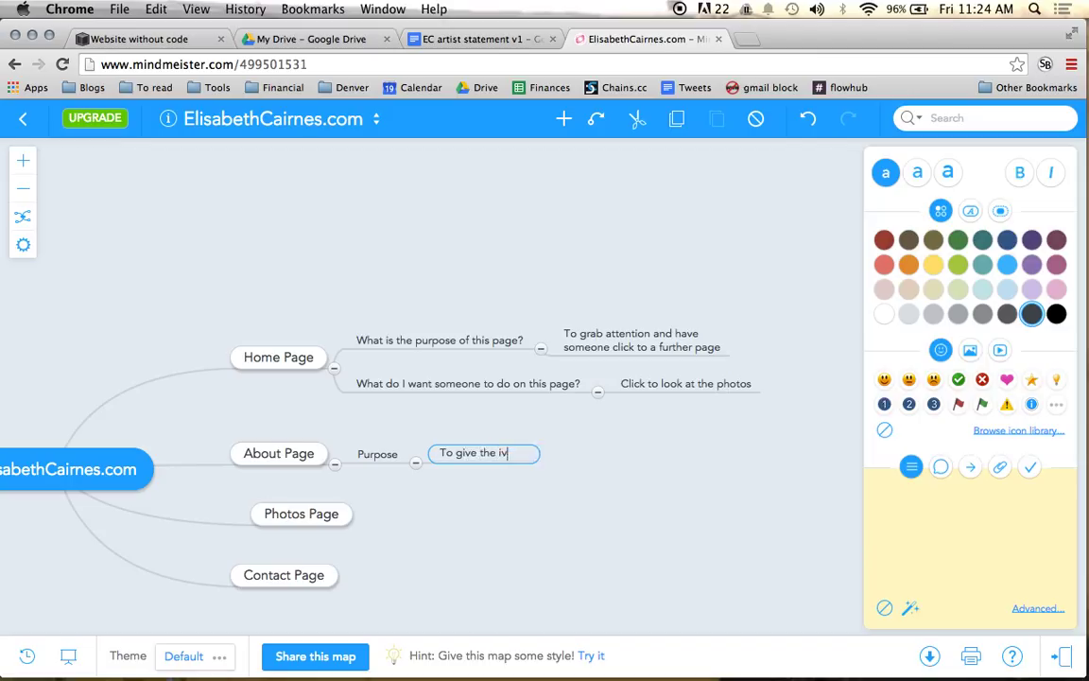
type("ewer i")
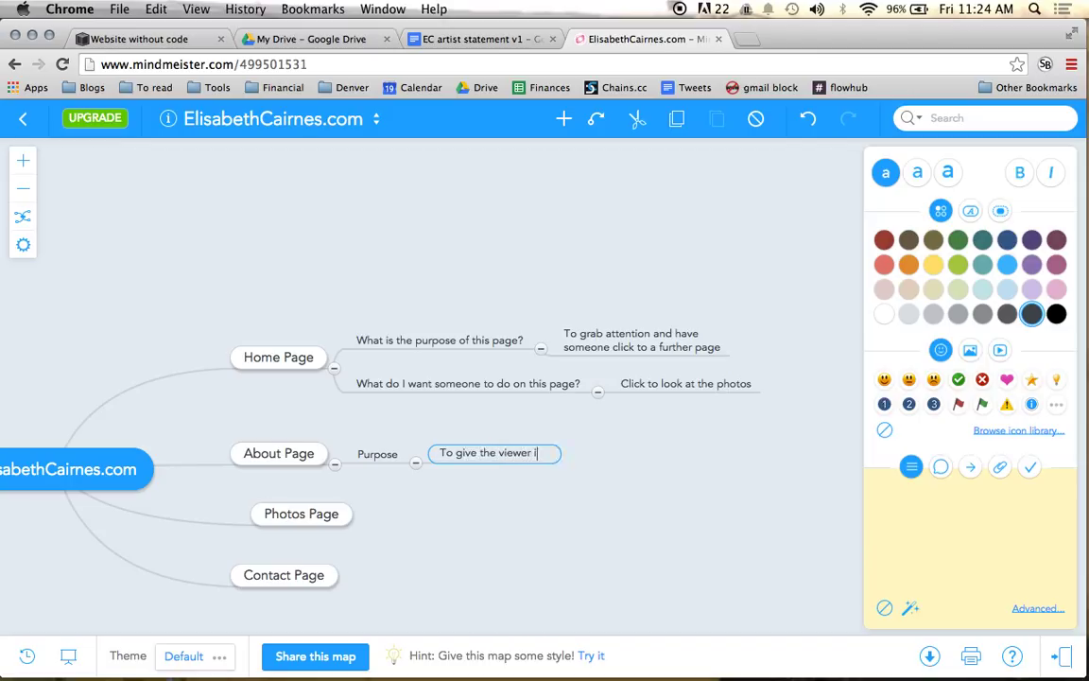
type("nformation about E")
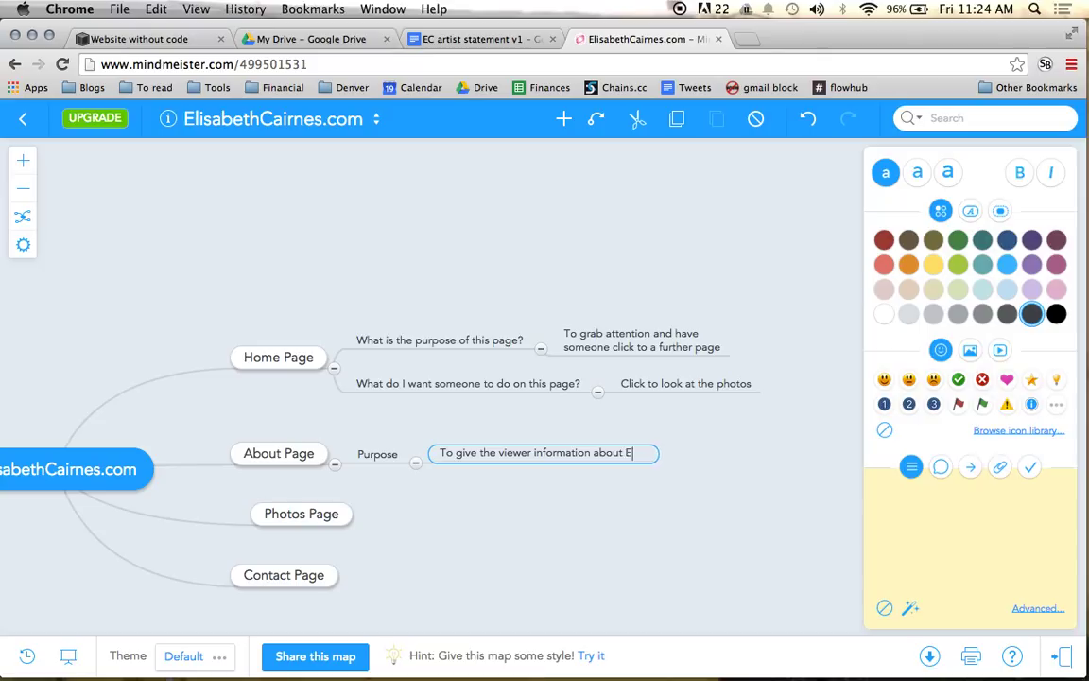
type("lisabeth")
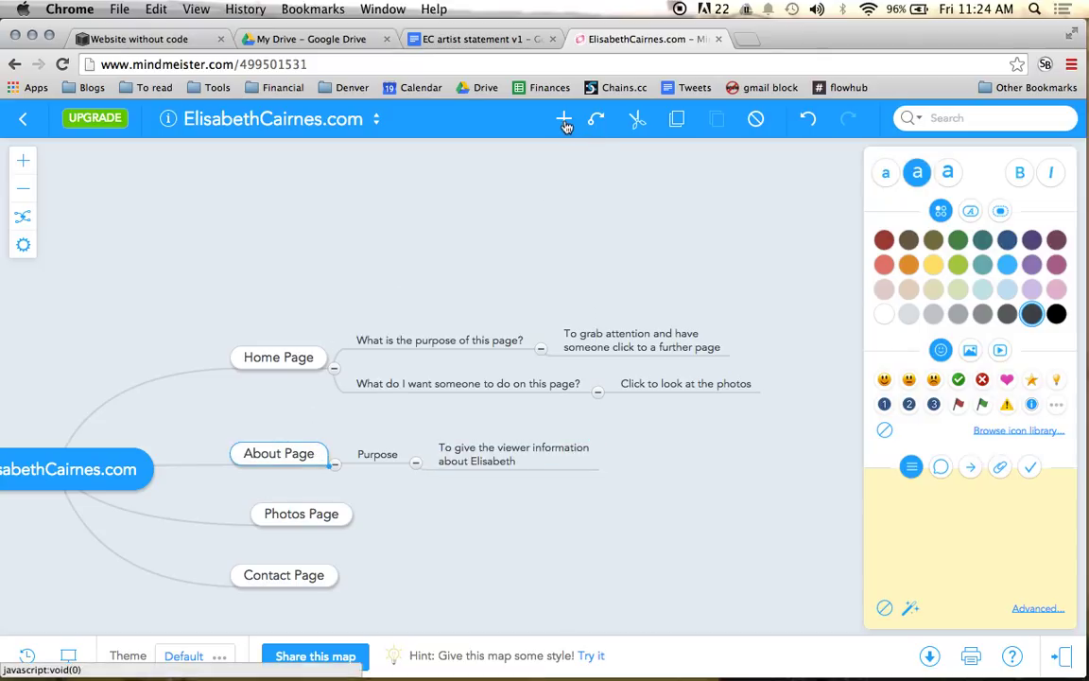
Add About Page's 'What do I want someone to do?' question, answered 'Click to look at photos' and 'Click to contact'.
left_click(563, 119)
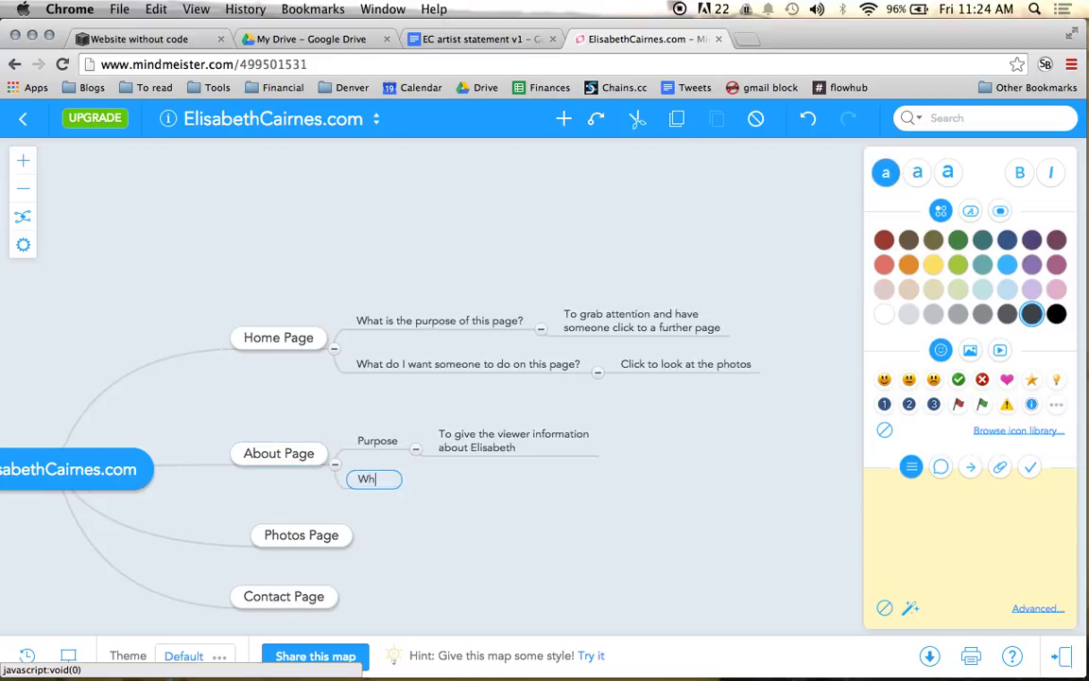
type("What do I want someone")
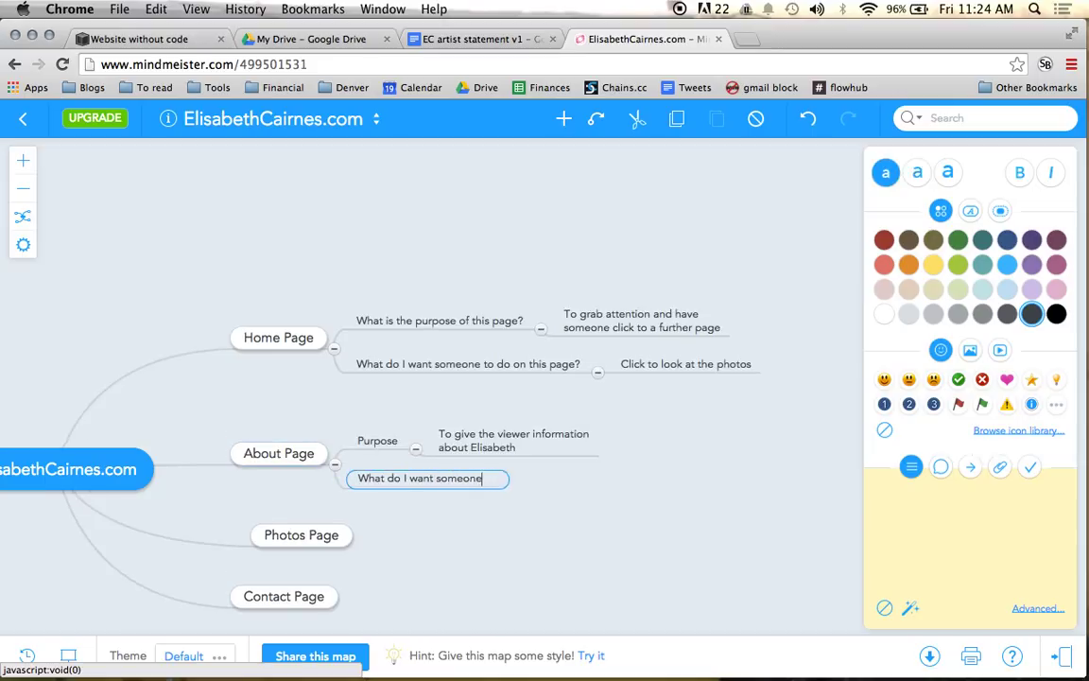
type("to do?")
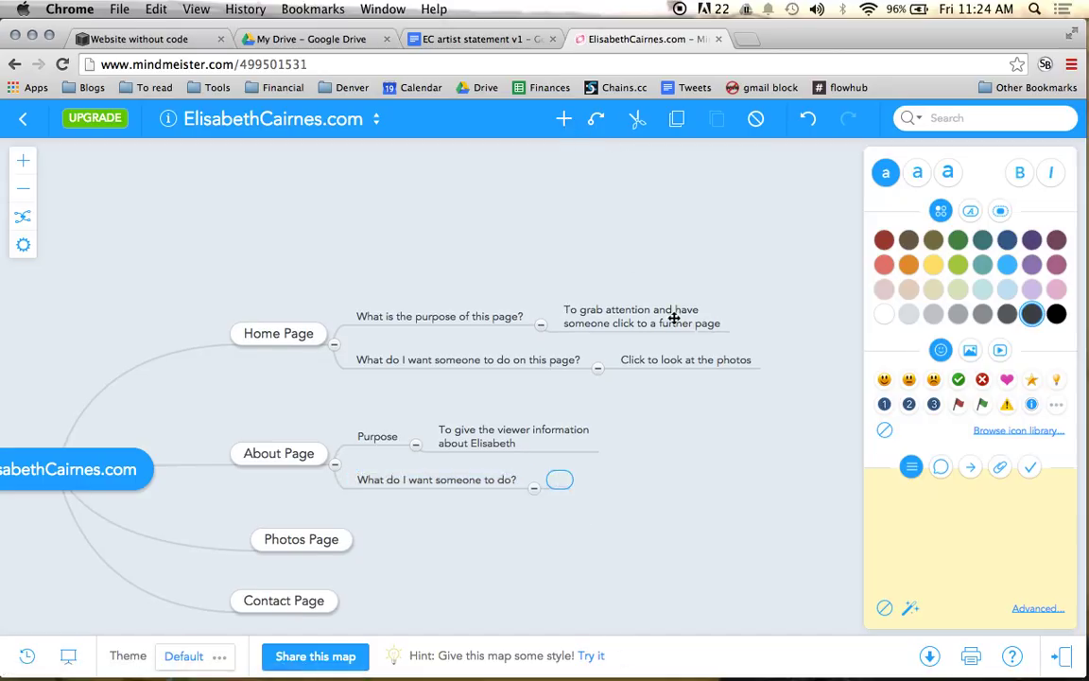
mouse_move(671, 321)
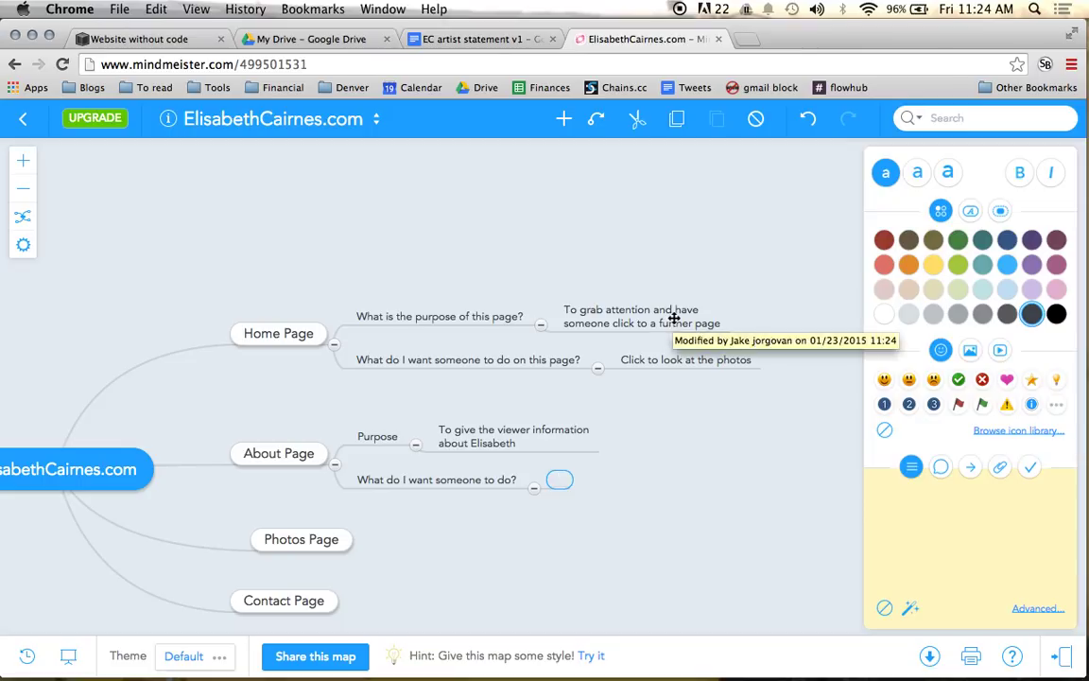
type("Lookin")
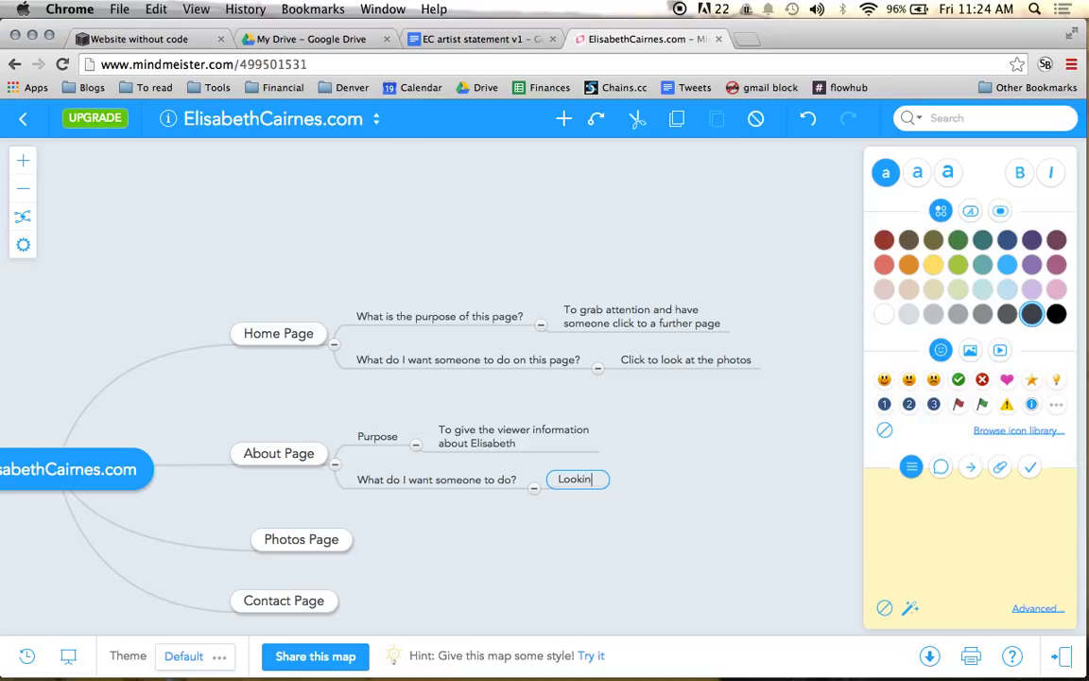
type("Click to l")
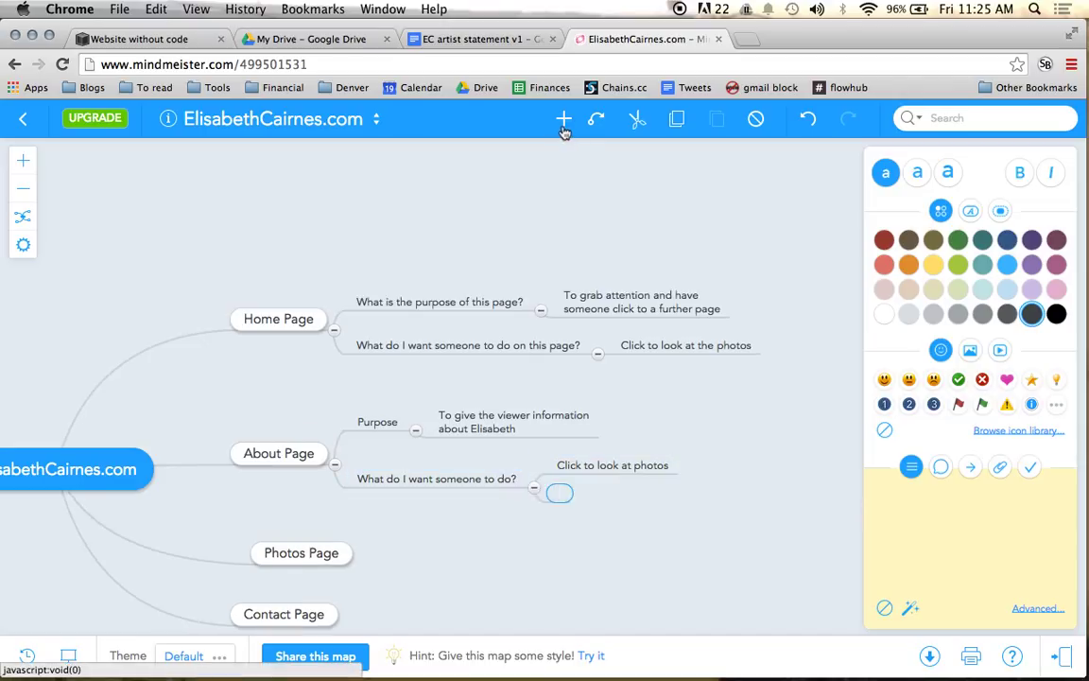
type("Click to contact")
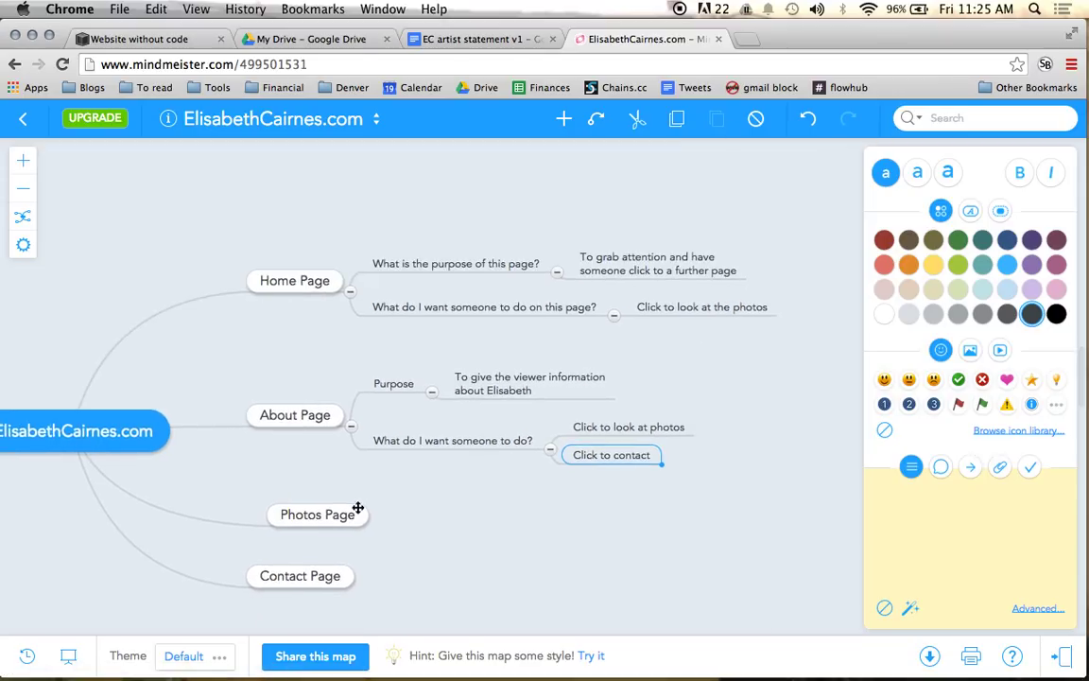
Add a Purpose branch to Photos Page, answered with displaying the photos in a professional way.
left_click(563, 118)
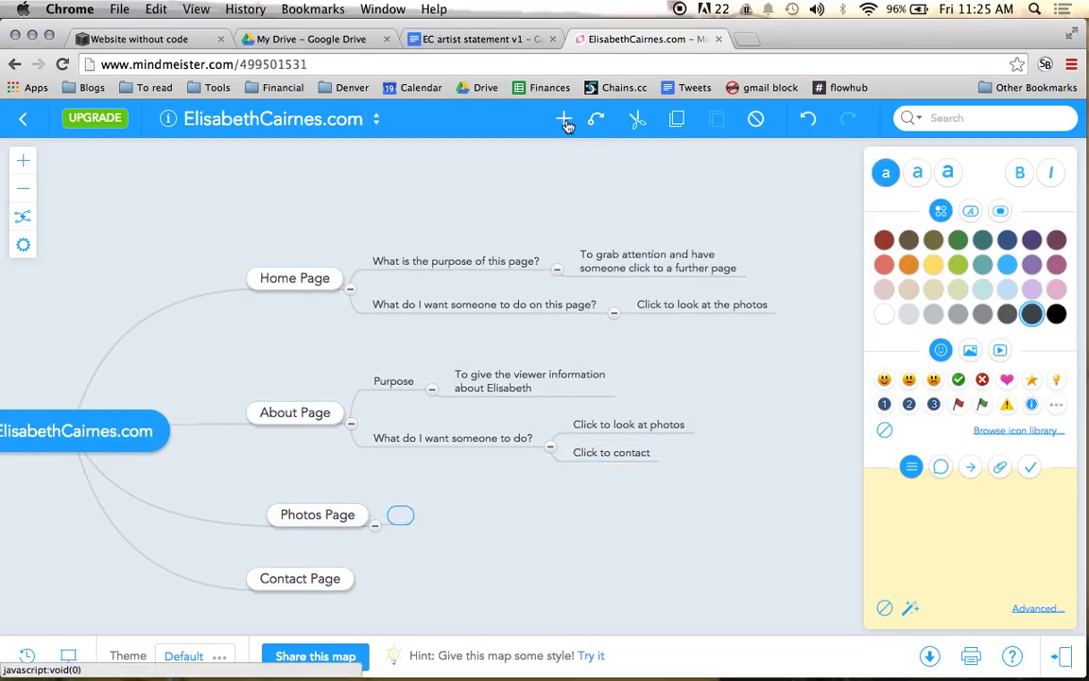
type("Purpose")
type("D")
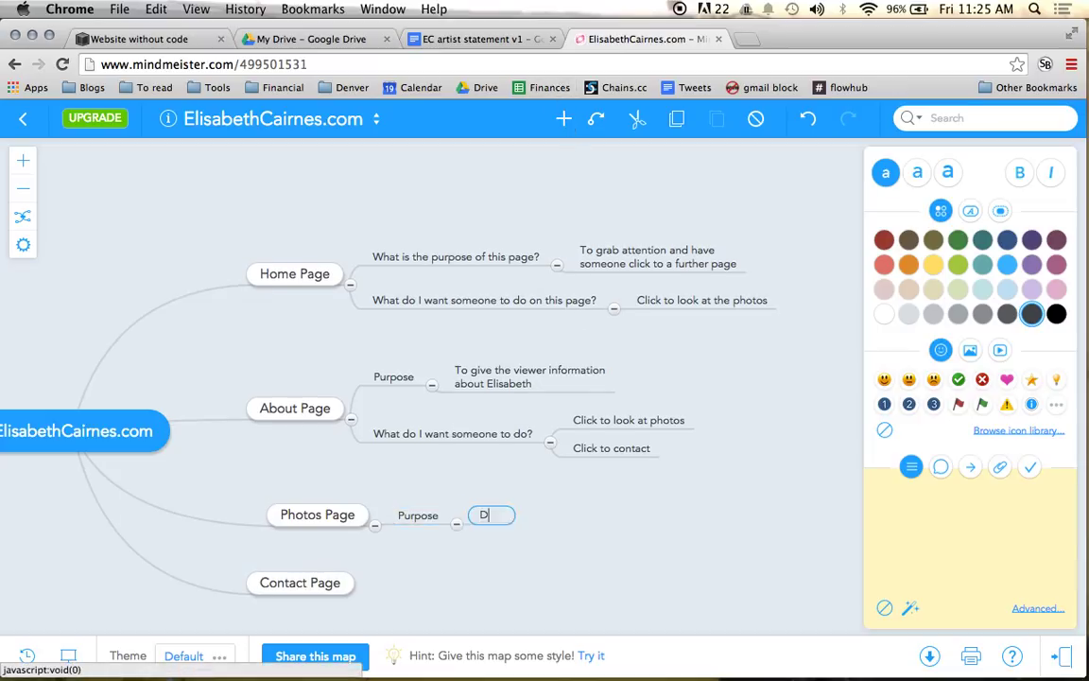
type("isplay the photos")
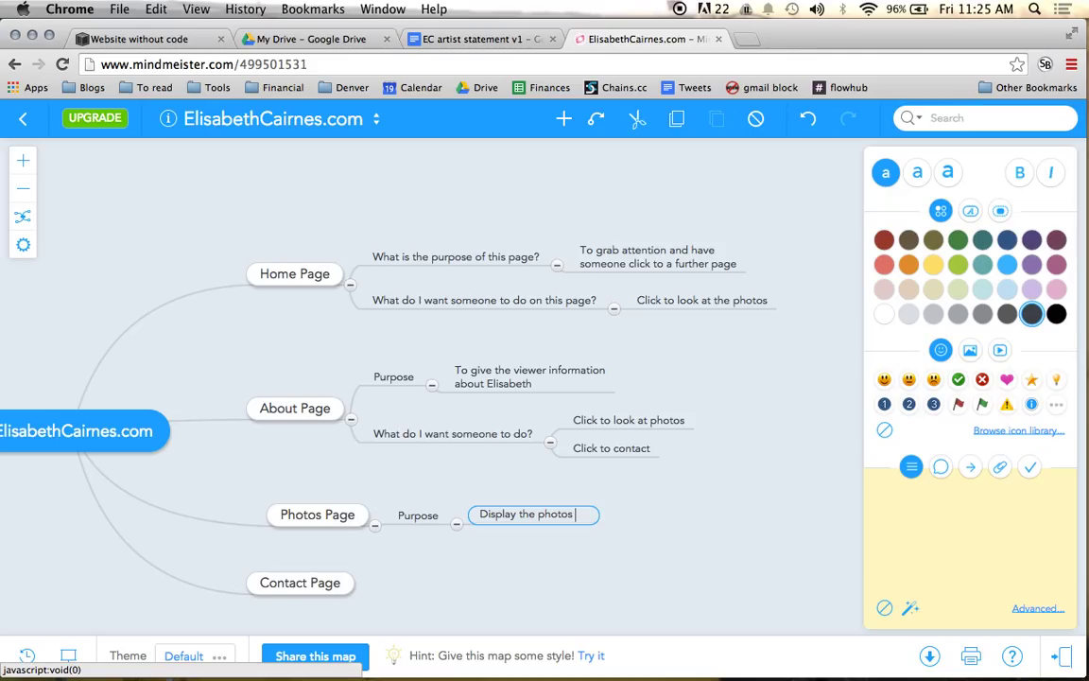
type("in a clean and profess")
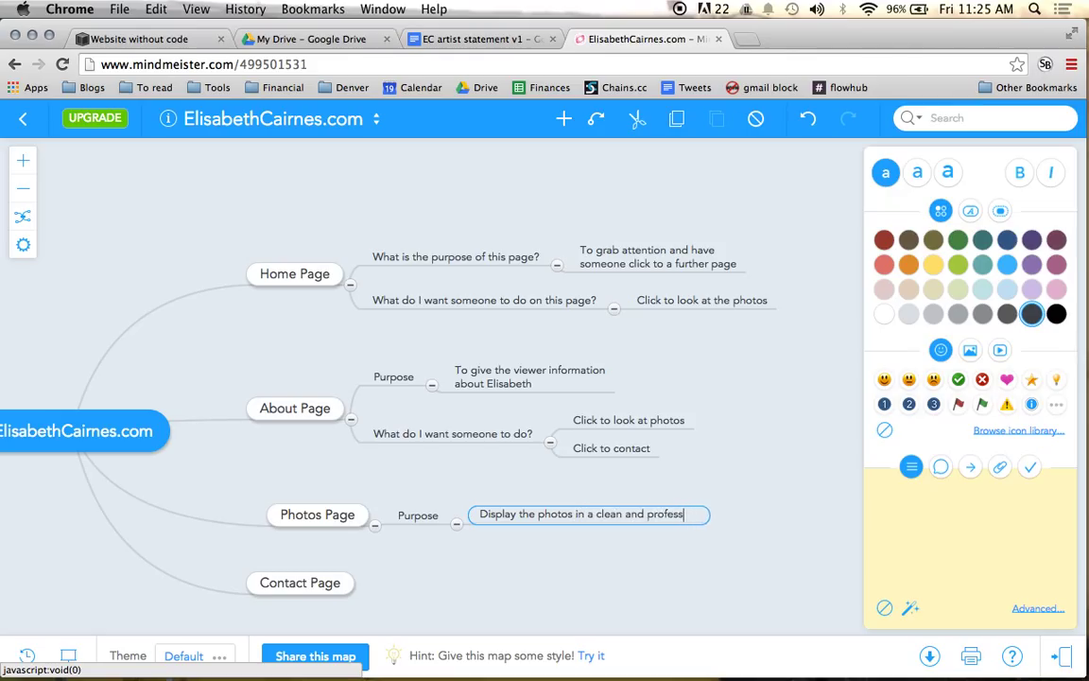
type("ional way")
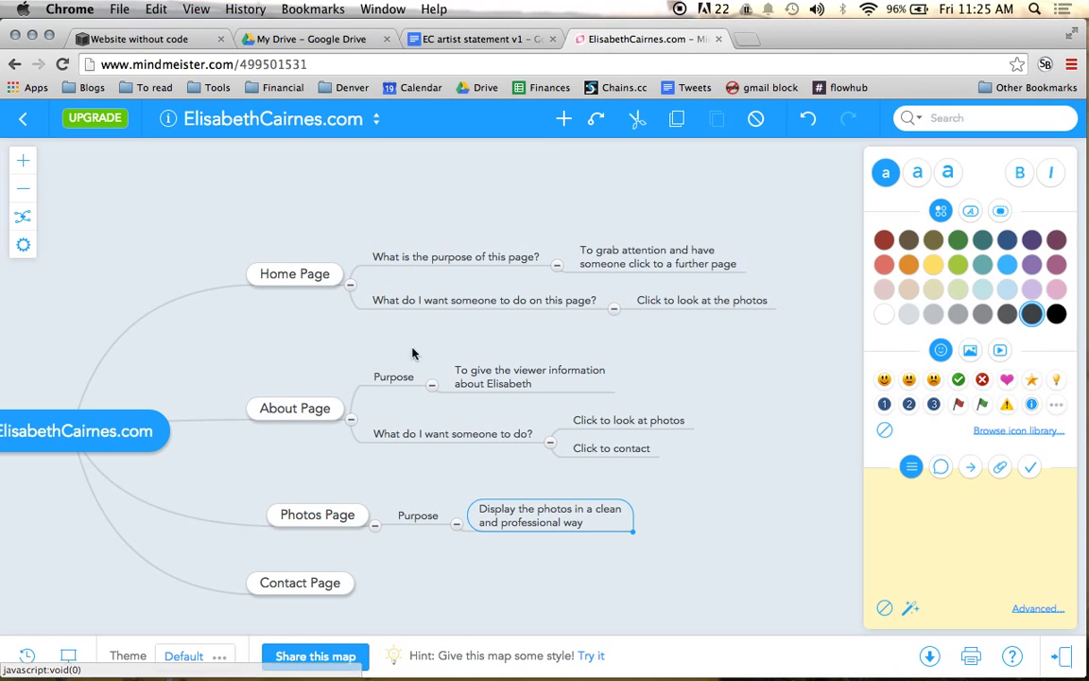
Add Photos Page's action question, answered 'Look at the photos' and 'Click to about or contact'.
left_click(563, 118)
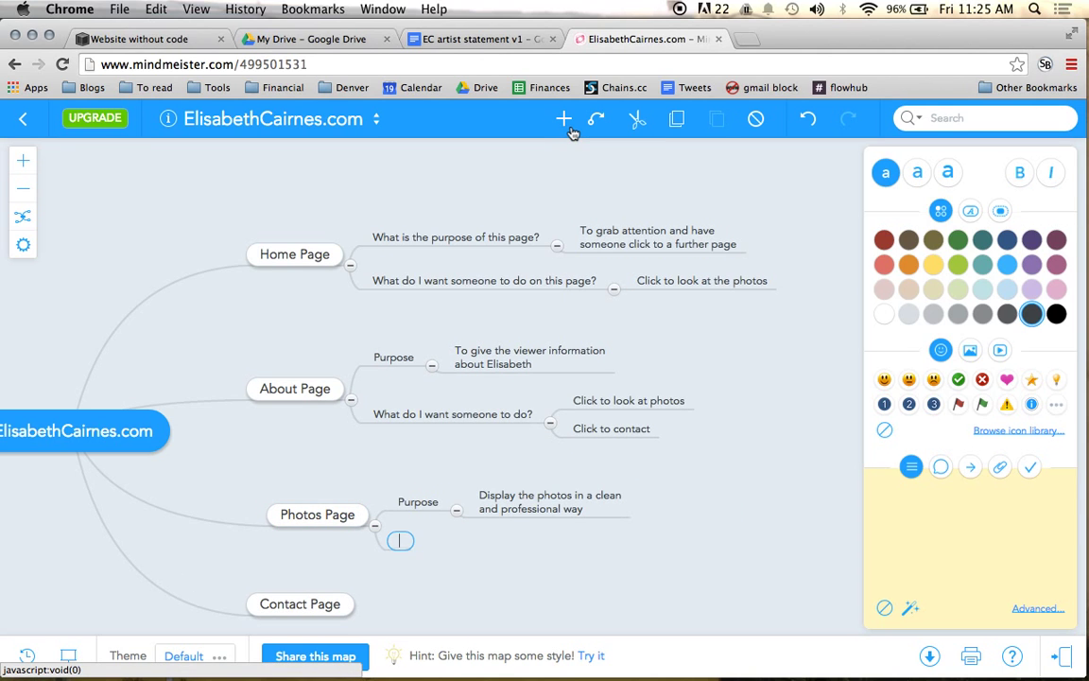
type("What do I a")
type("Look at the photos")
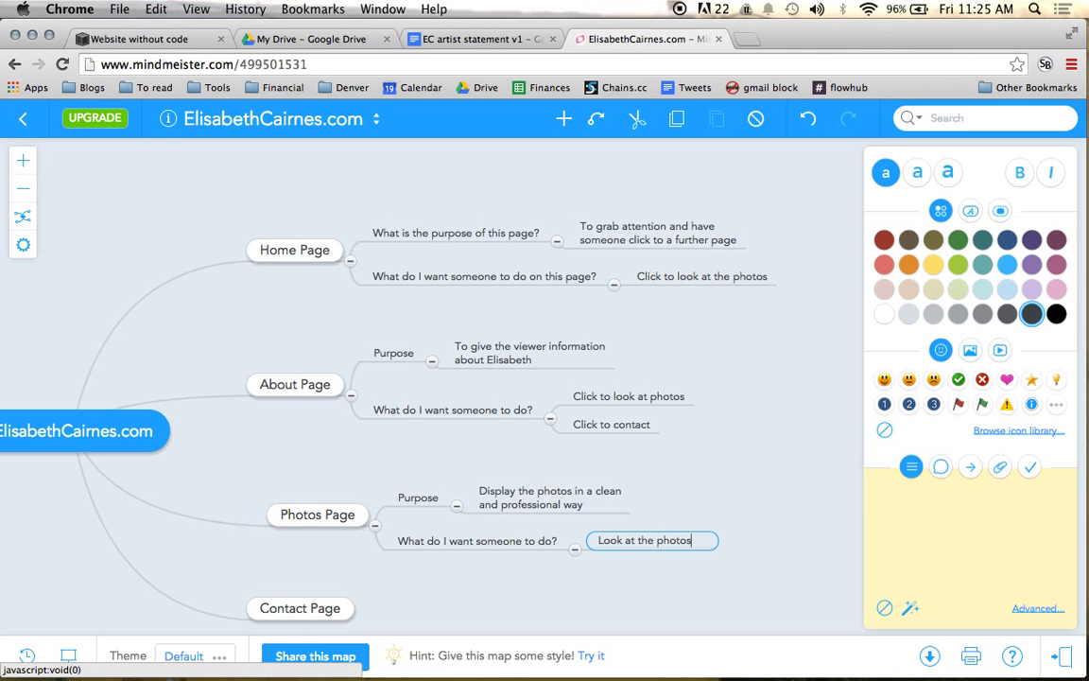
left_click(476, 540)
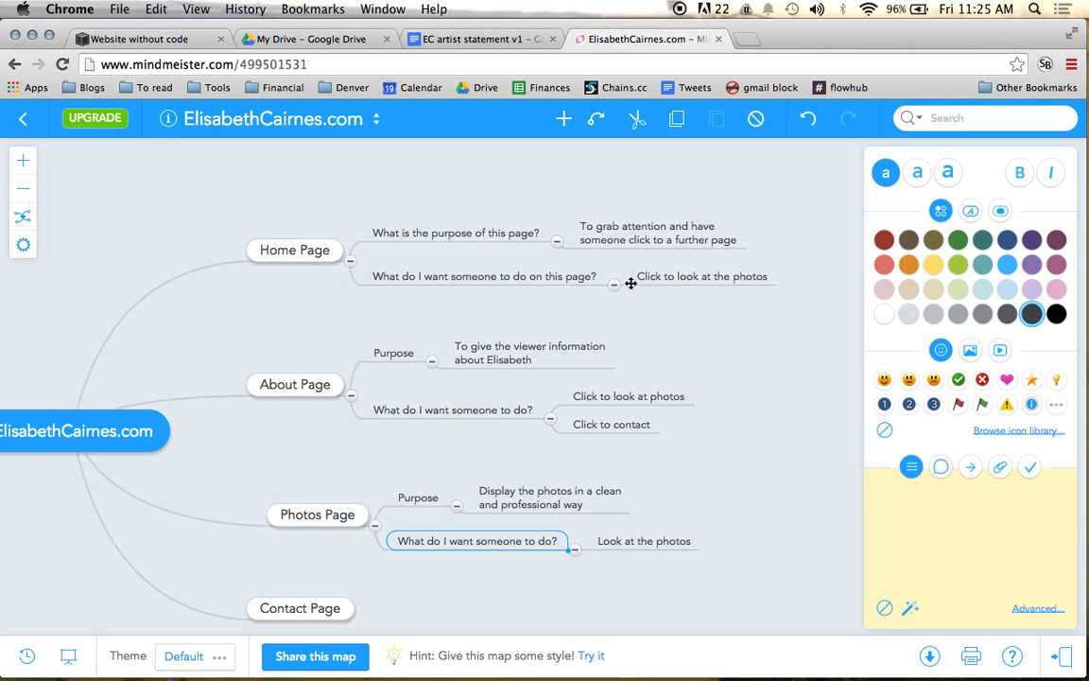
left_click(563, 118)
type("Click to about or c")
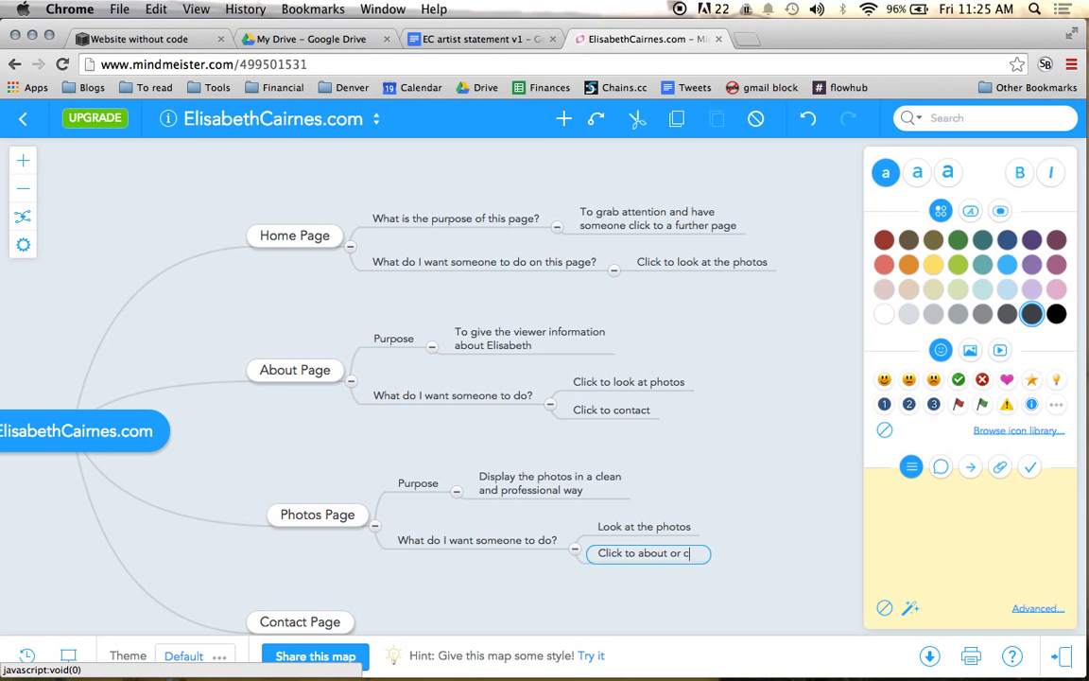
type("ontact")
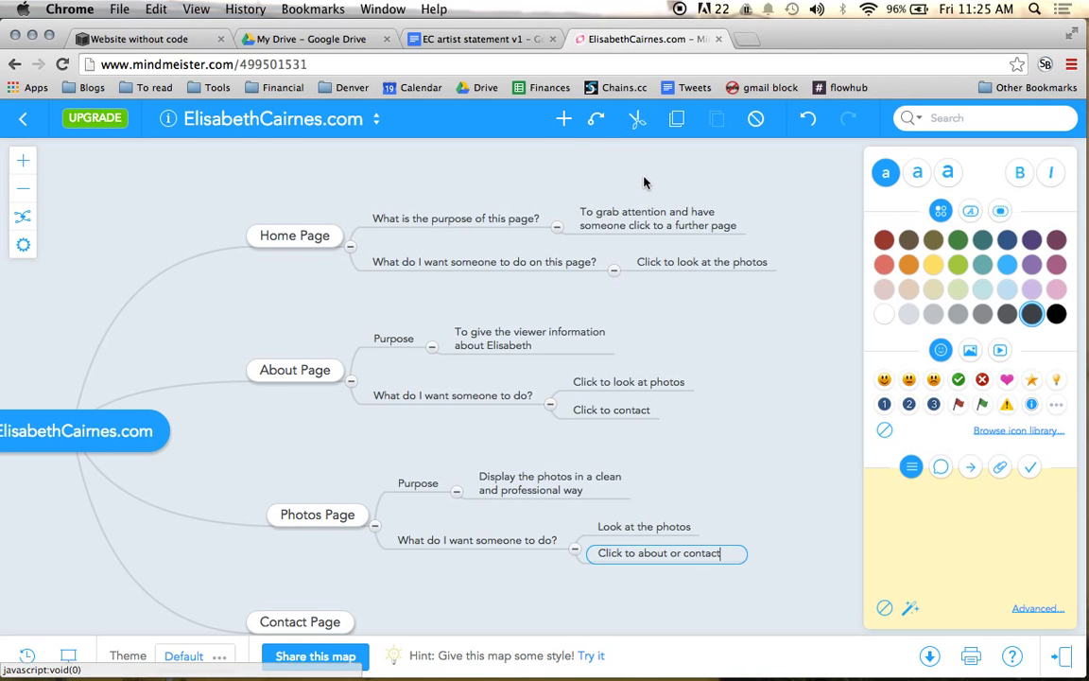
scroll("down", 3)
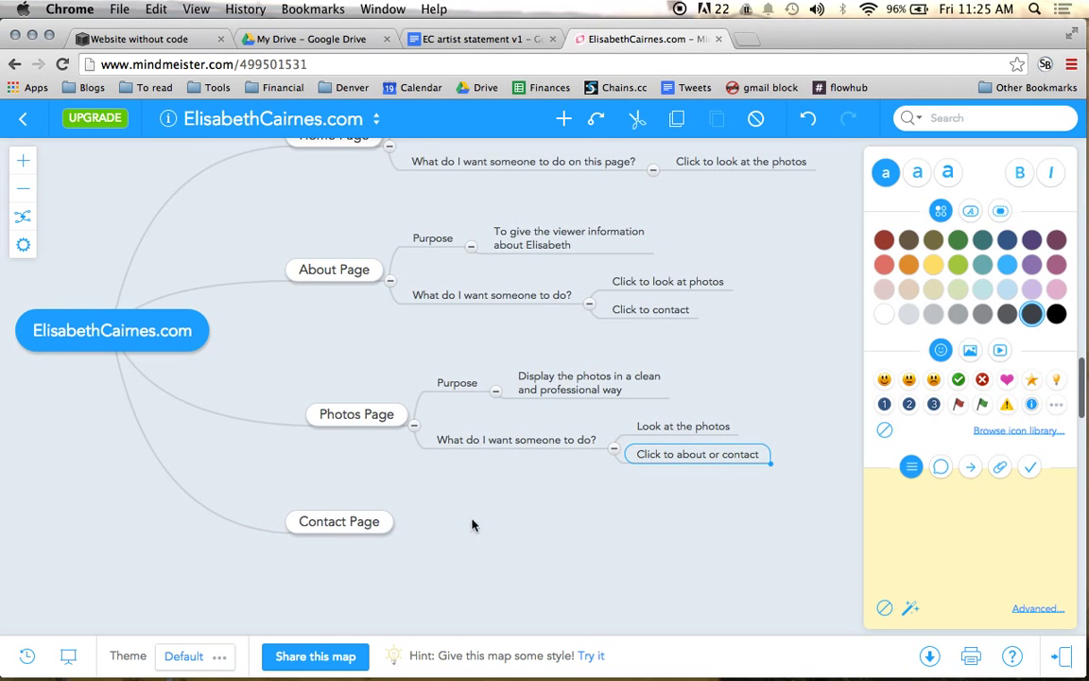
Give Contact Page a Purpose about gallery owners getting in touch, plus 'Fill out the contact form'.
left_click(564, 118)
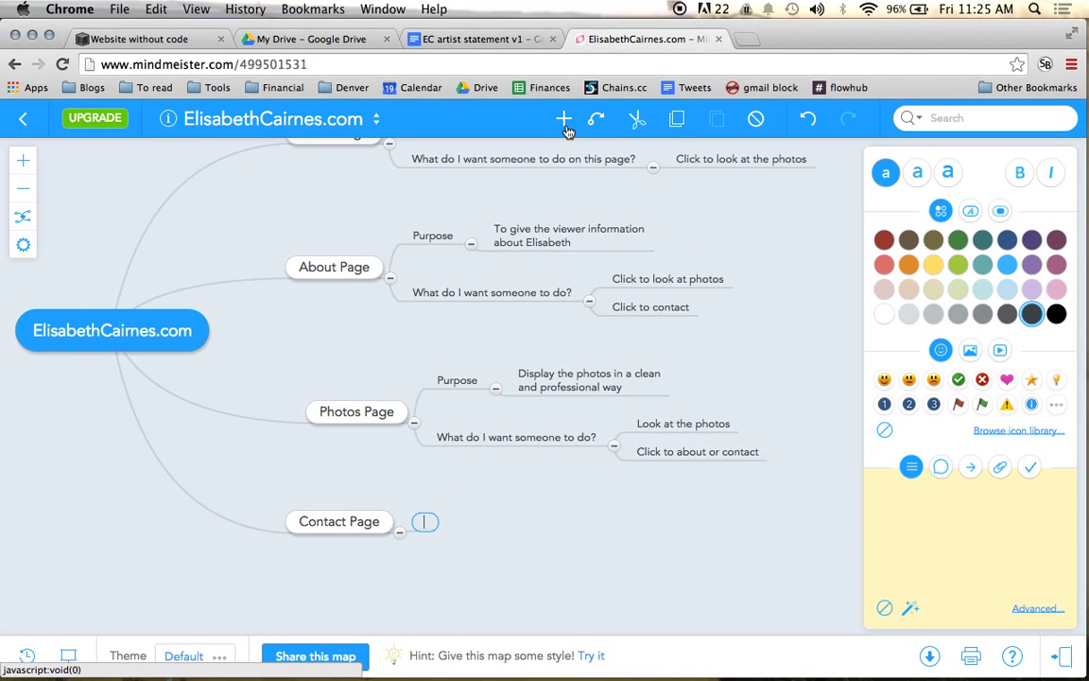
left_click(564, 119)
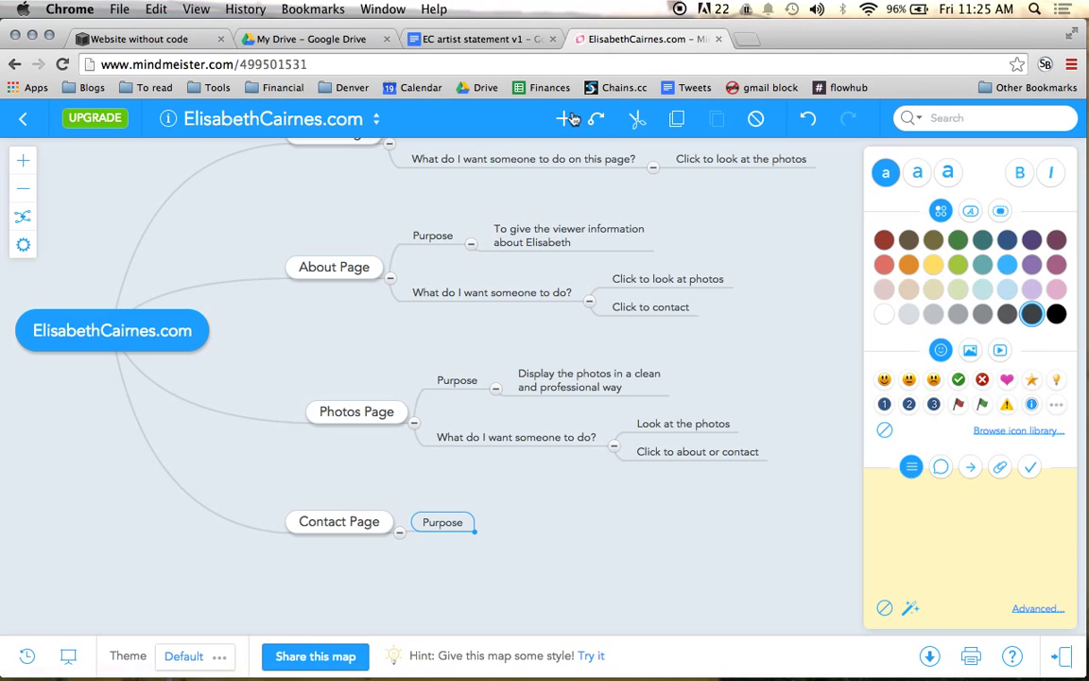
type("Give gallery owners or visitors a")
type("What do I want someone to do?")
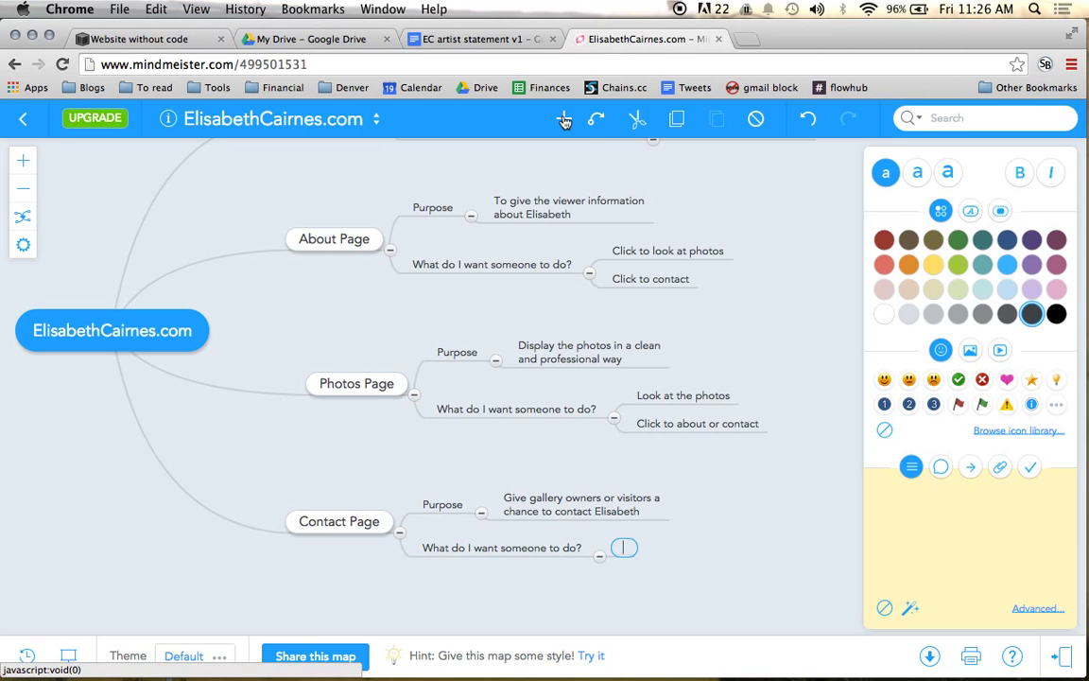
type("Fill out the cont")
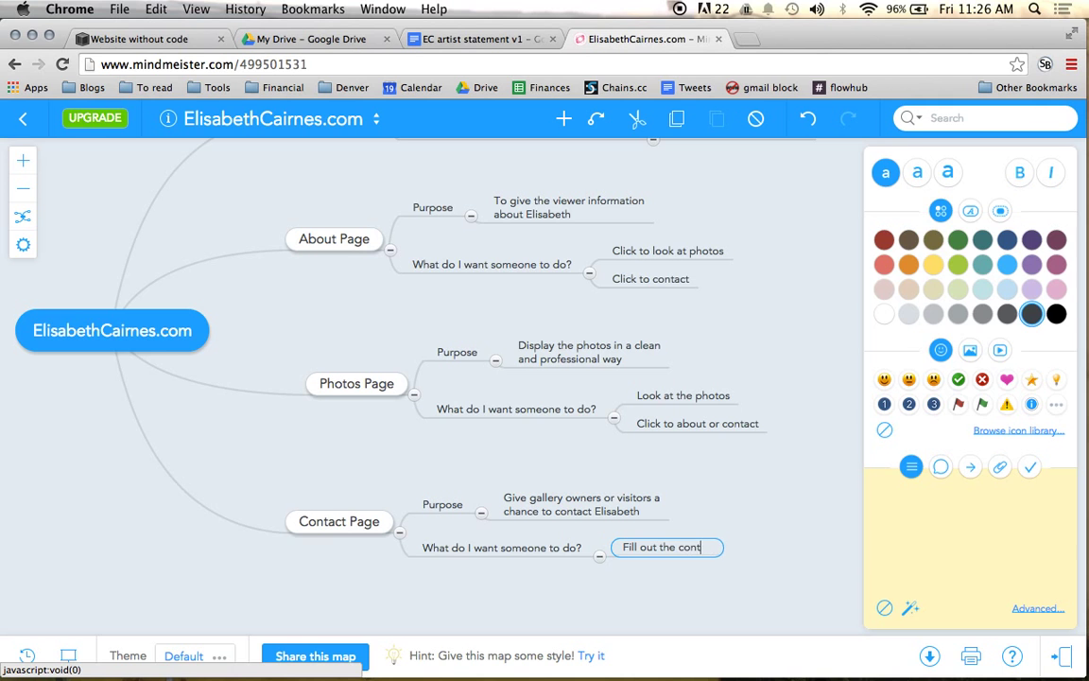
type("act form")
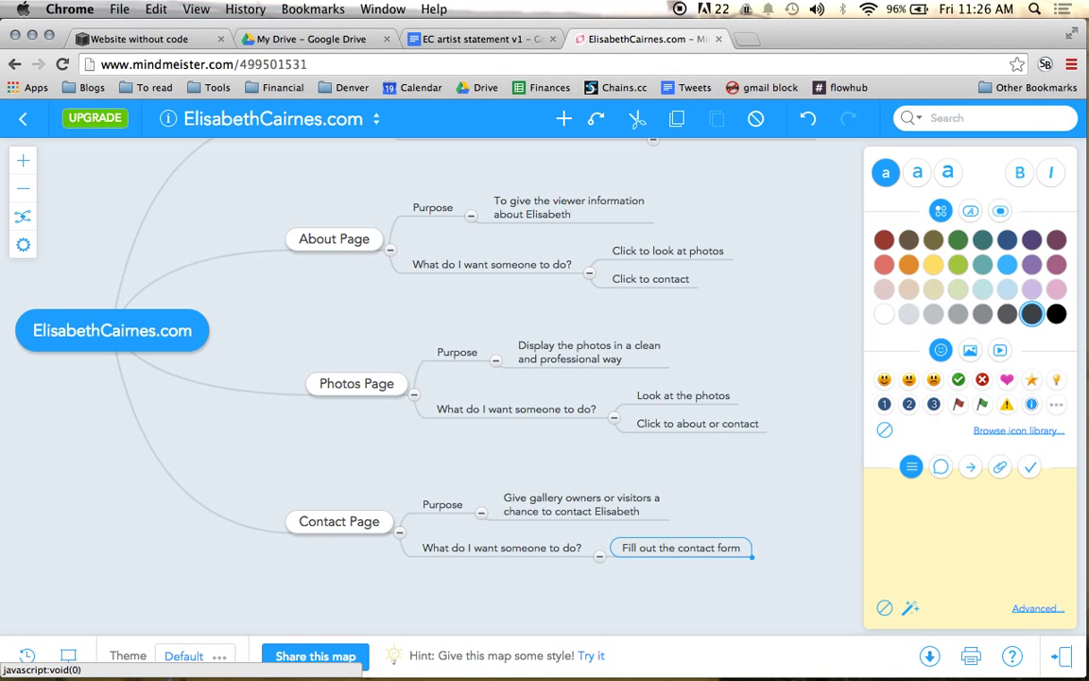
mouse_move(737, 309)
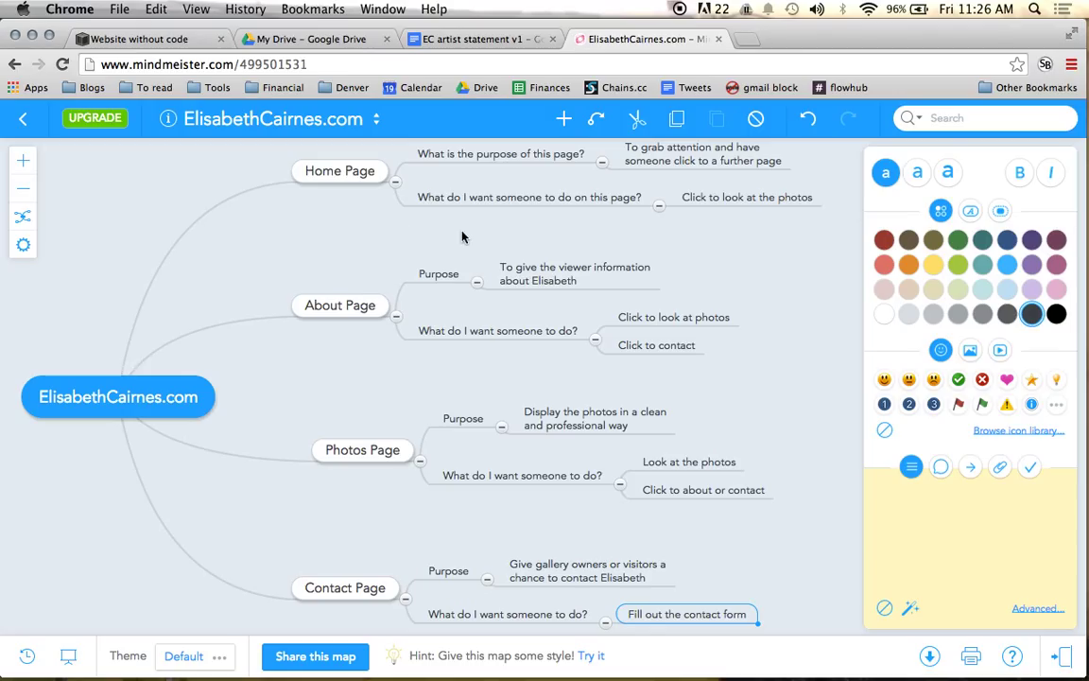
mouse_move(468, 237)
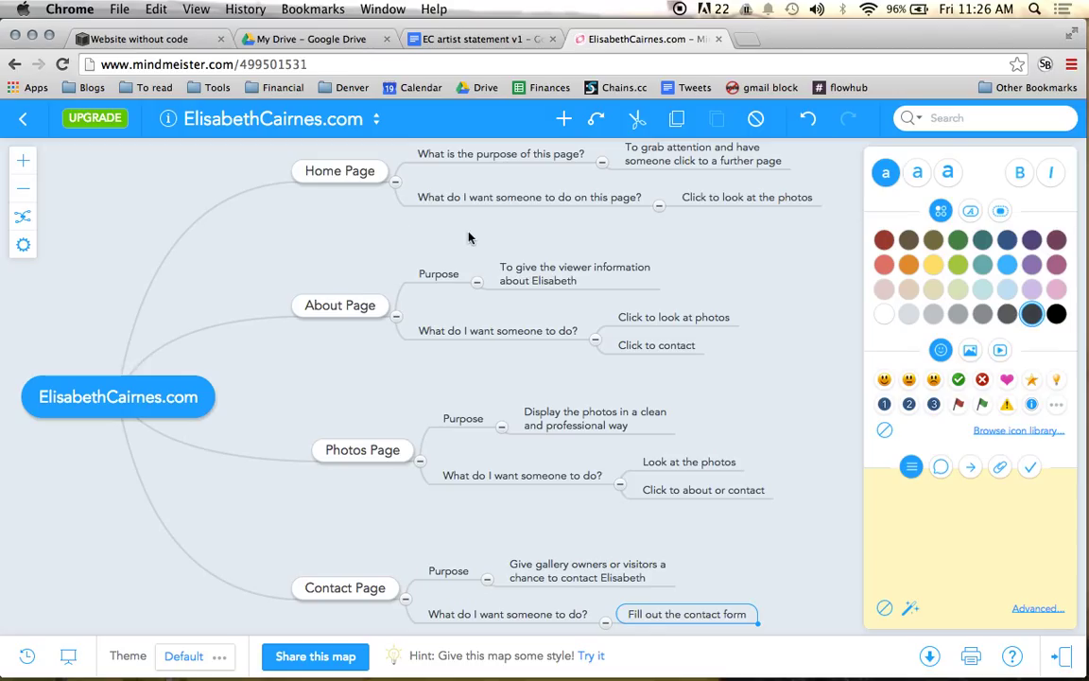
mouse_move(736, 158)
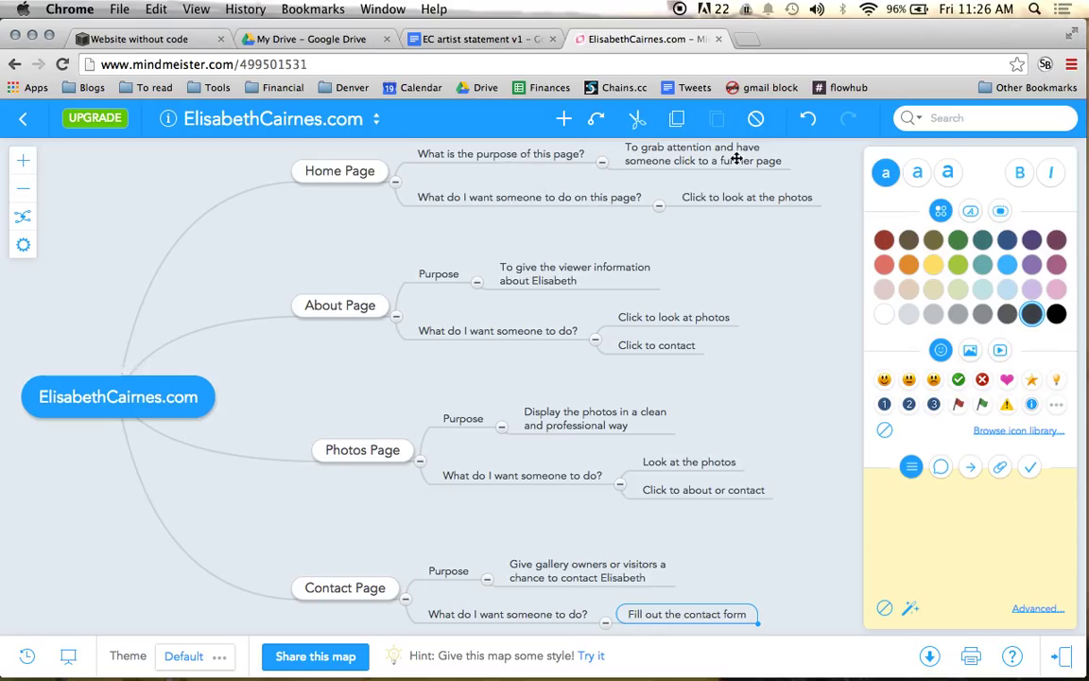